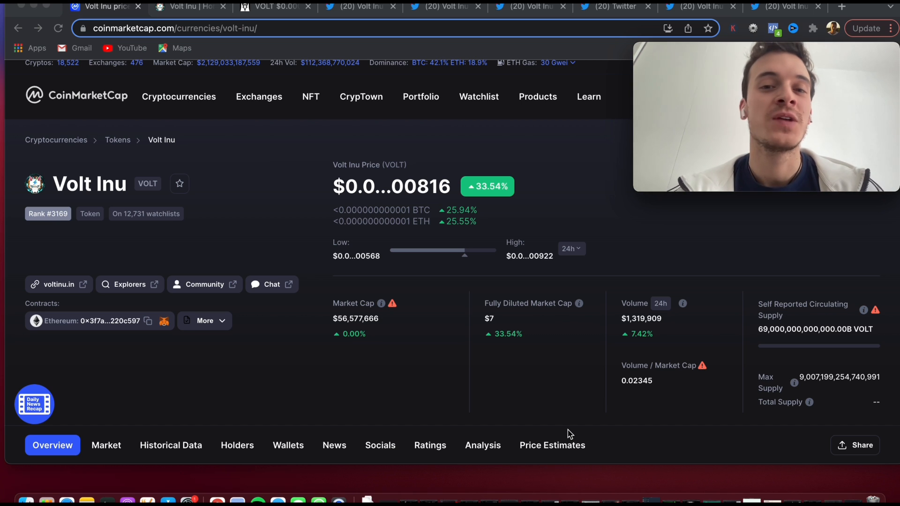
mouse_move(94, 196)
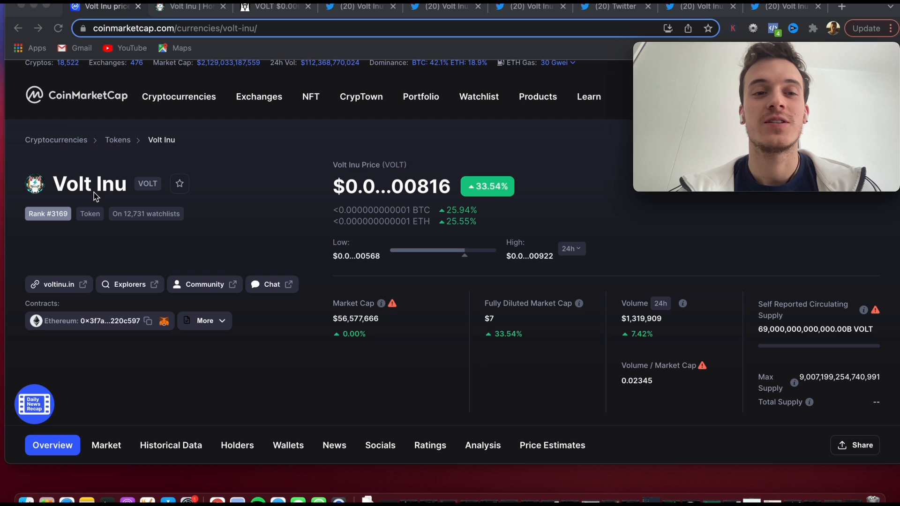
mouse_move(482, 197)
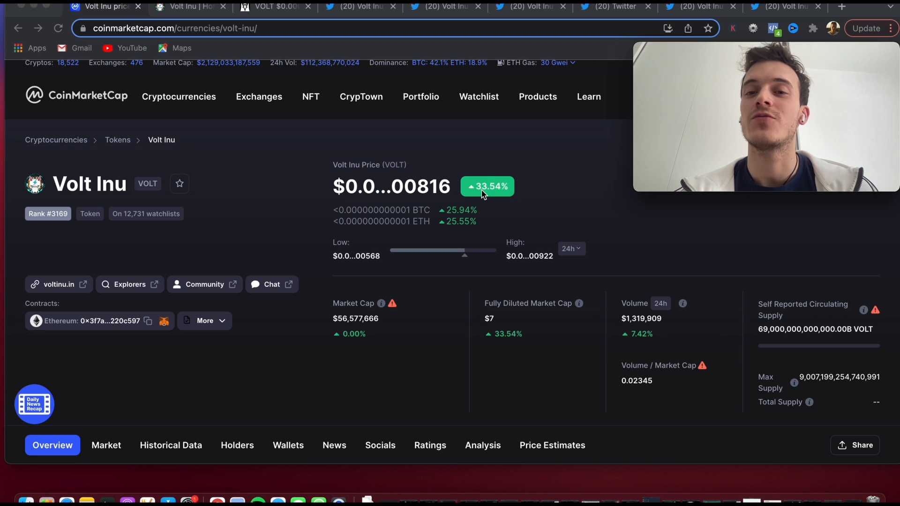
mouse_move(495, 198)
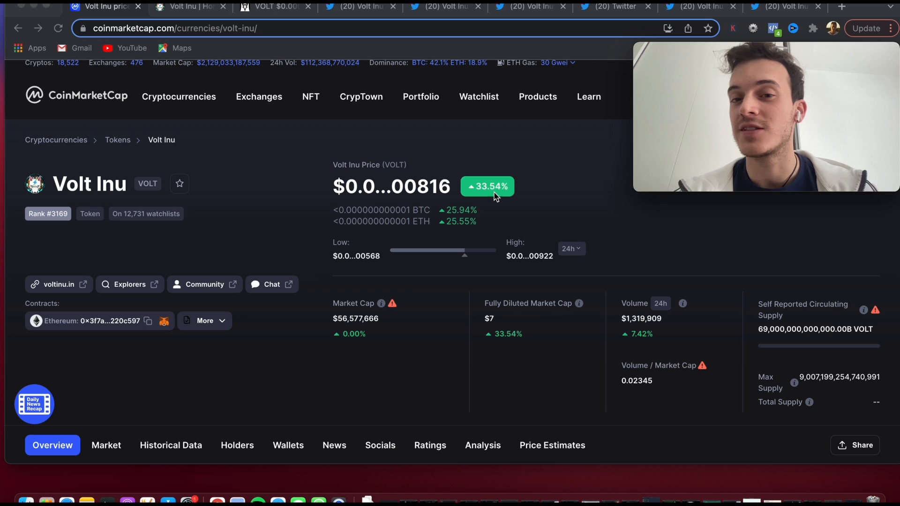
mouse_move(657, 311)
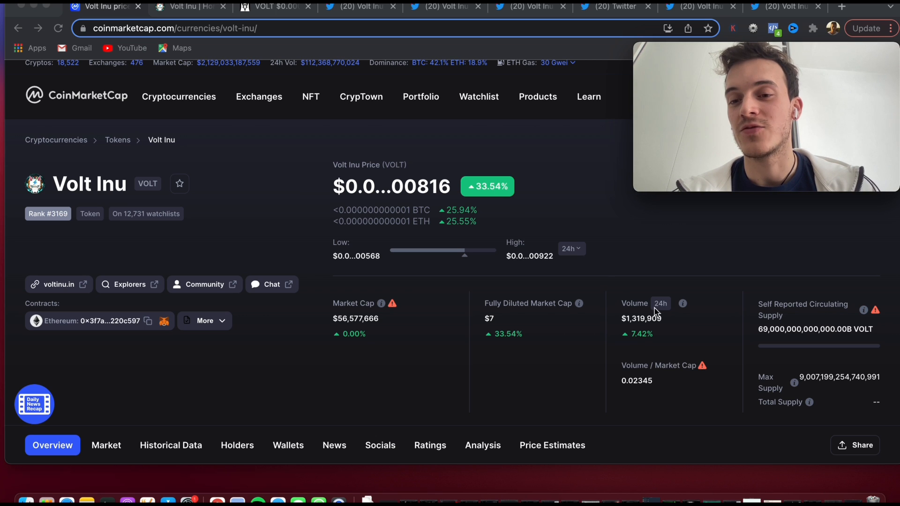
mouse_move(634, 338)
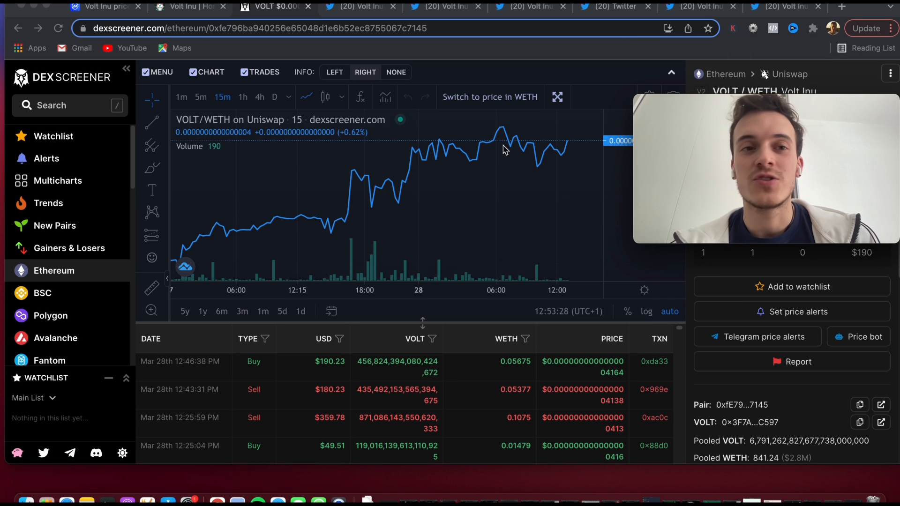
- Return to the Volt Inu CoinMarketCap page showing price, market cap and supply
click(104, 7)
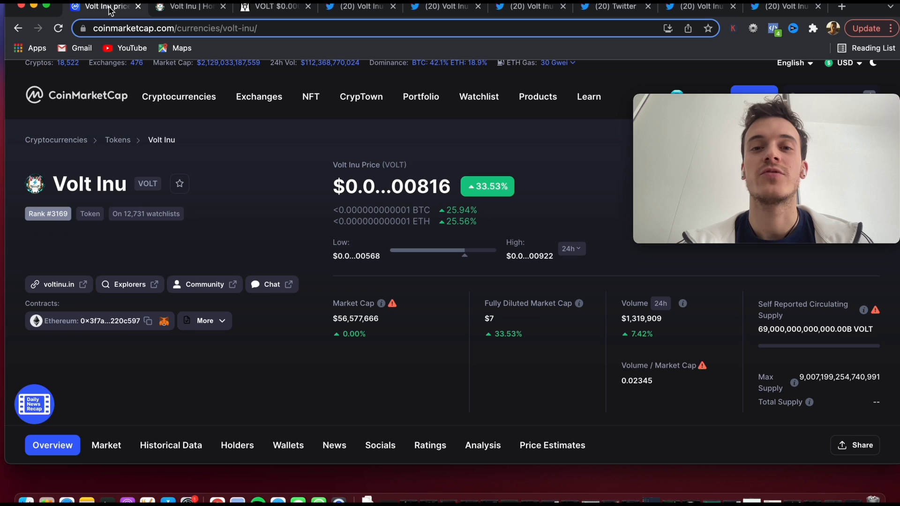
mouse_move(304, 213)
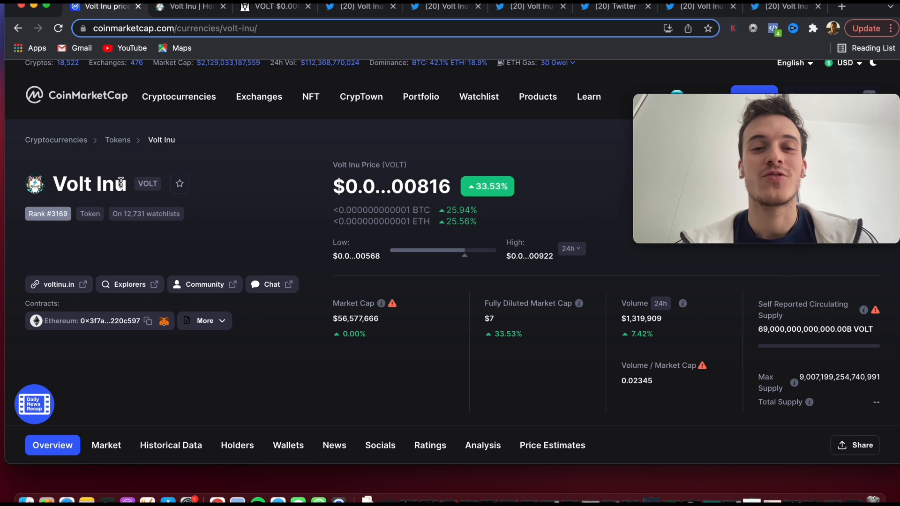
mouse_move(155, 193)
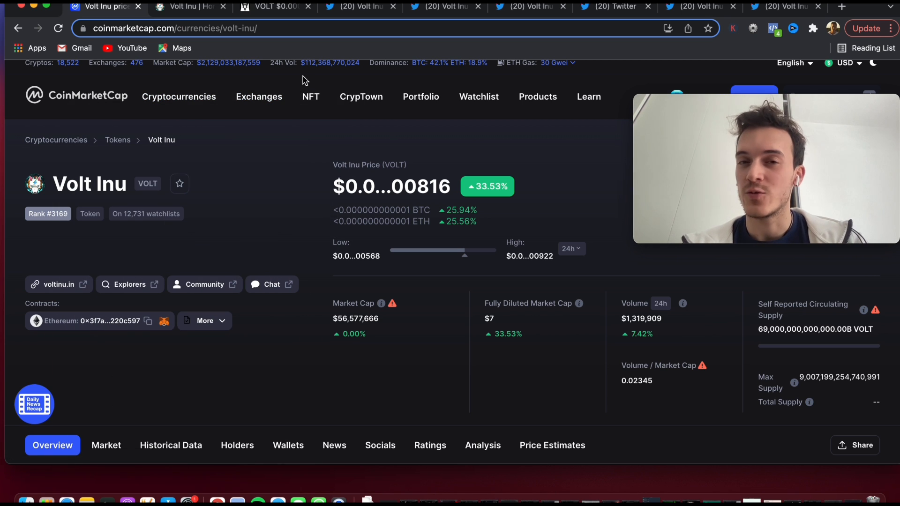
- Switch to Volt Inu's 'OUR P2E GAME IS LIVE' announcement tweet
click(359, 7)
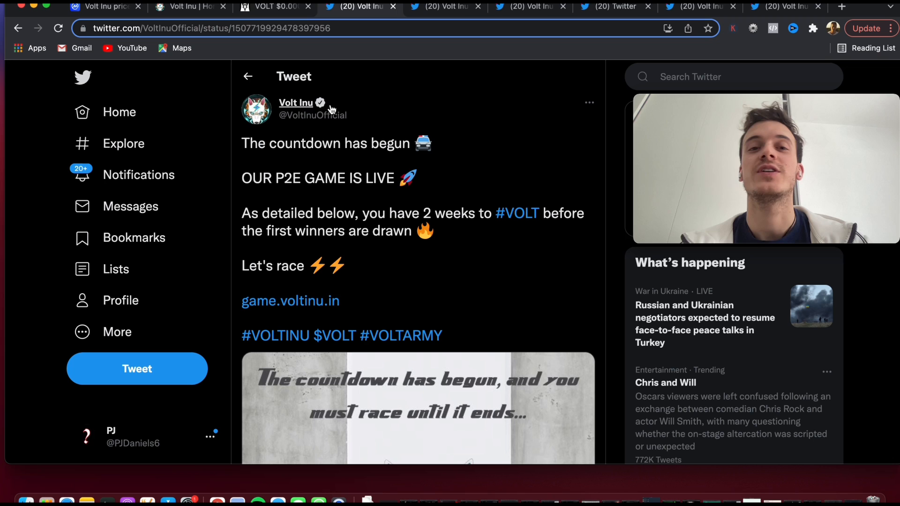
mouse_move(289, 191)
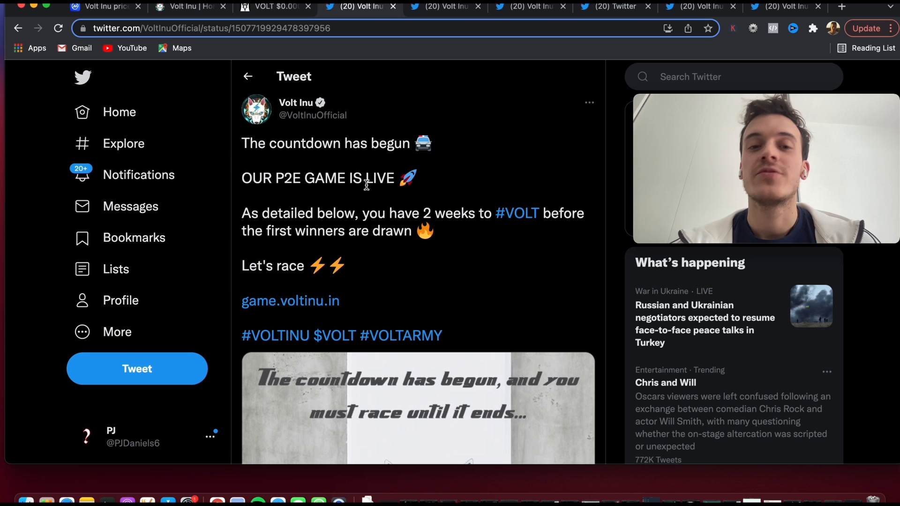
mouse_move(293, 316)
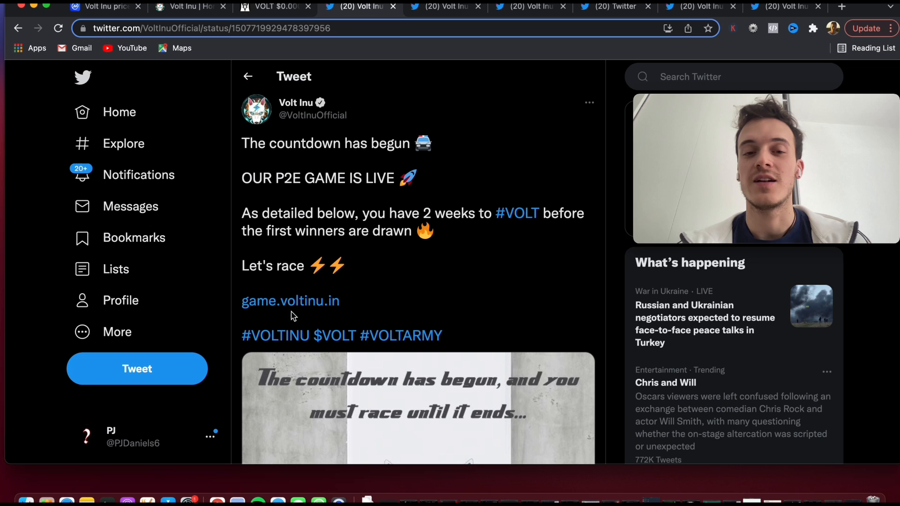
mouse_move(289, 300)
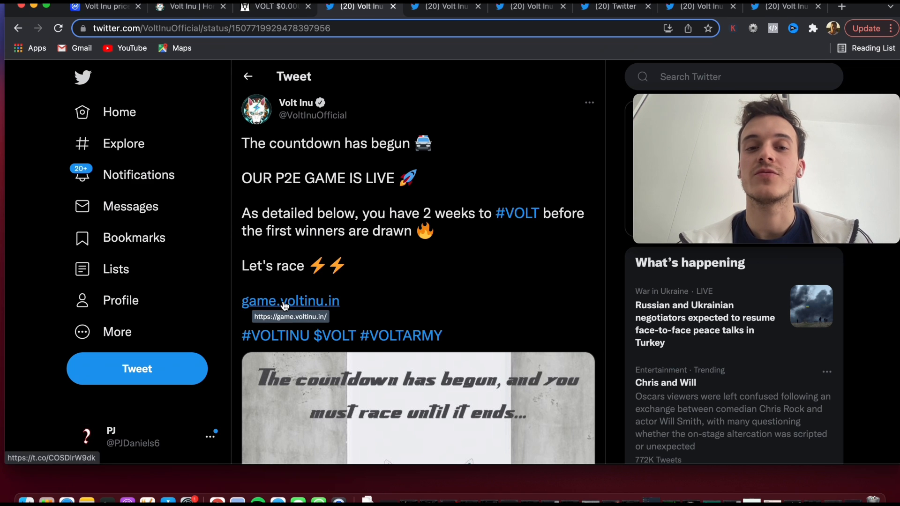
- Follow the game.voltinu.in link in the tweet to the game site's home page
click(289, 301)
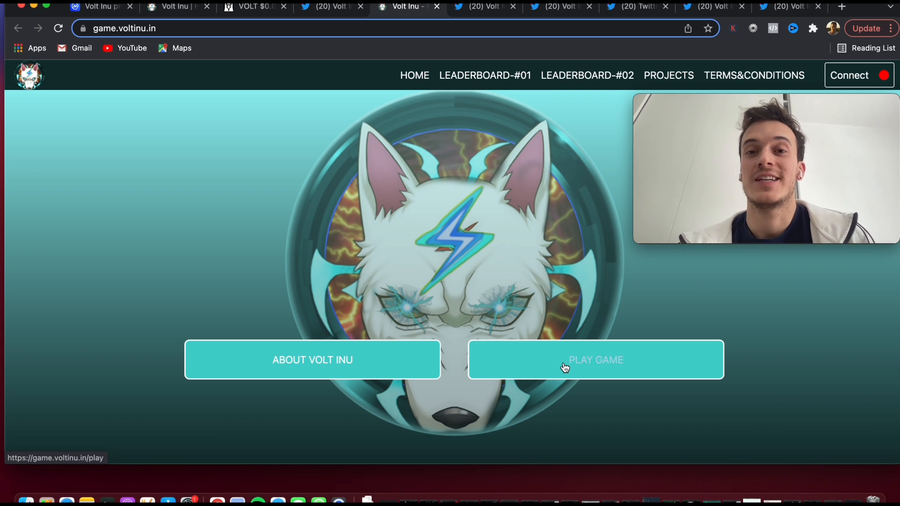
mouse_move(548, 286)
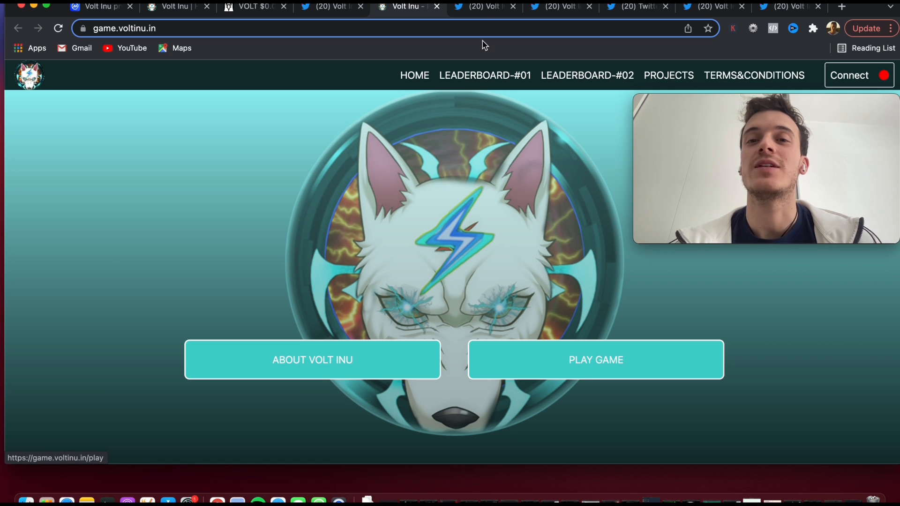
- Switch to Volt Inu's thread on sponsorship, billboards and real-world marketing
click(483, 6)
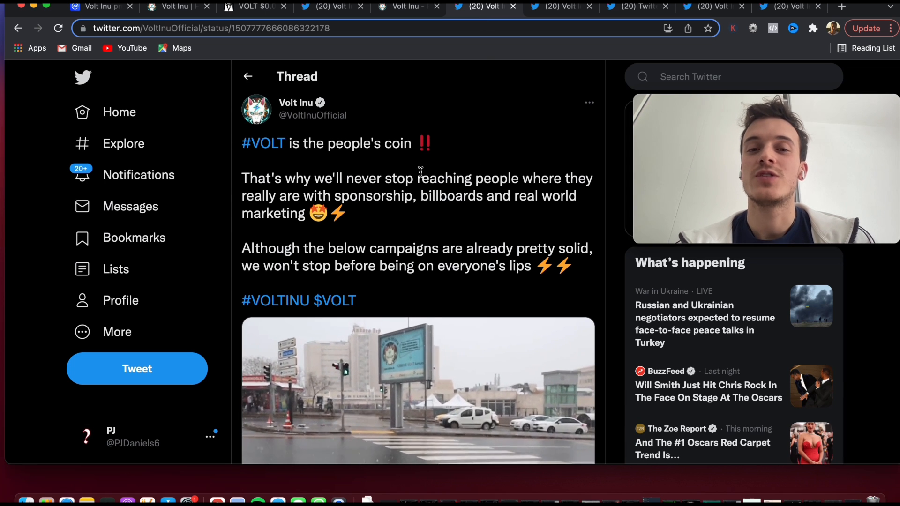
mouse_move(293, 171)
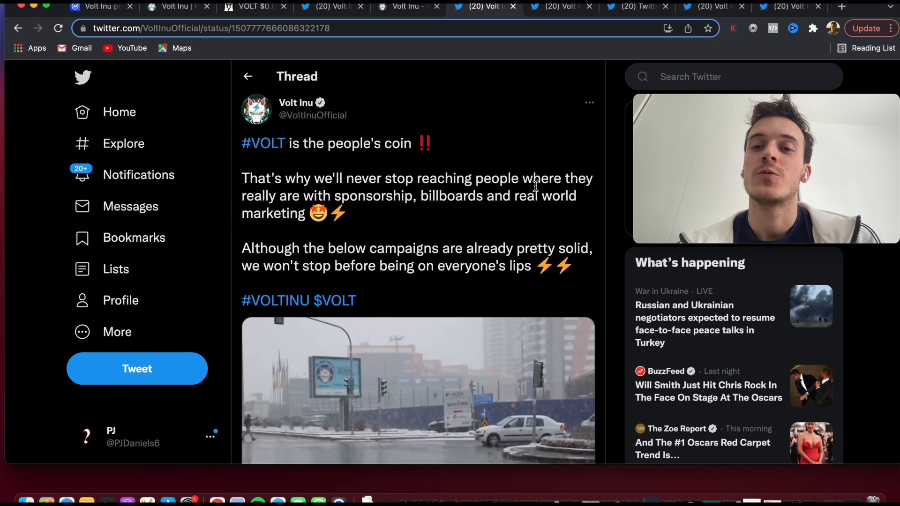
mouse_move(477, 213)
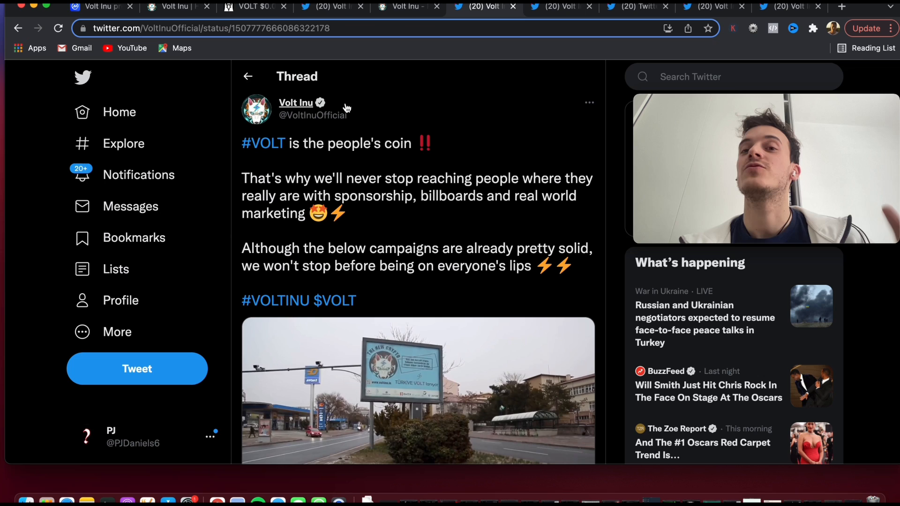
mouse_move(388, 105)
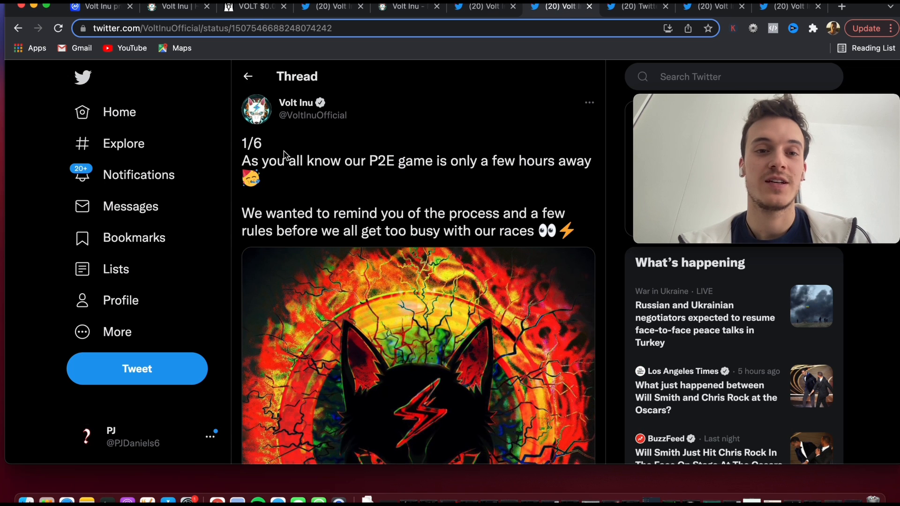
mouse_move(363, 157)
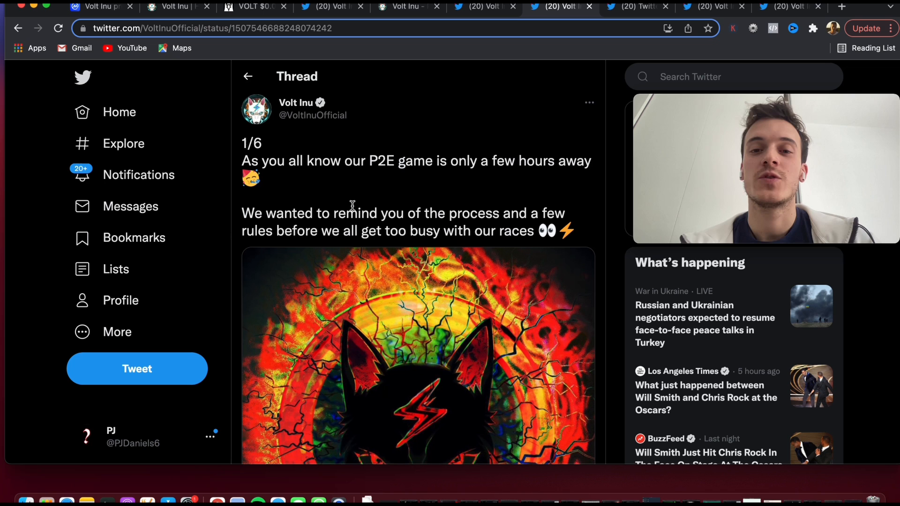
- Read down the tournament prizes thread through the game prize posts
scroll(down, 3)
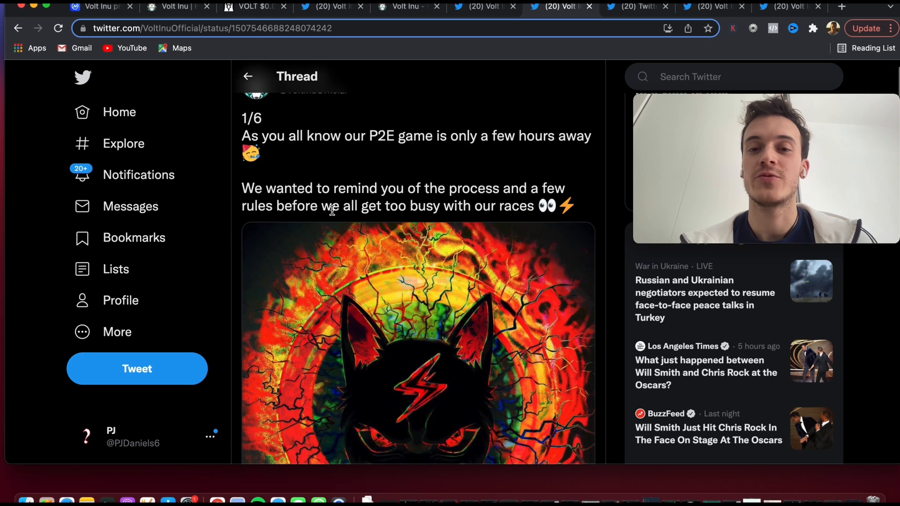
scroll(down, 3)
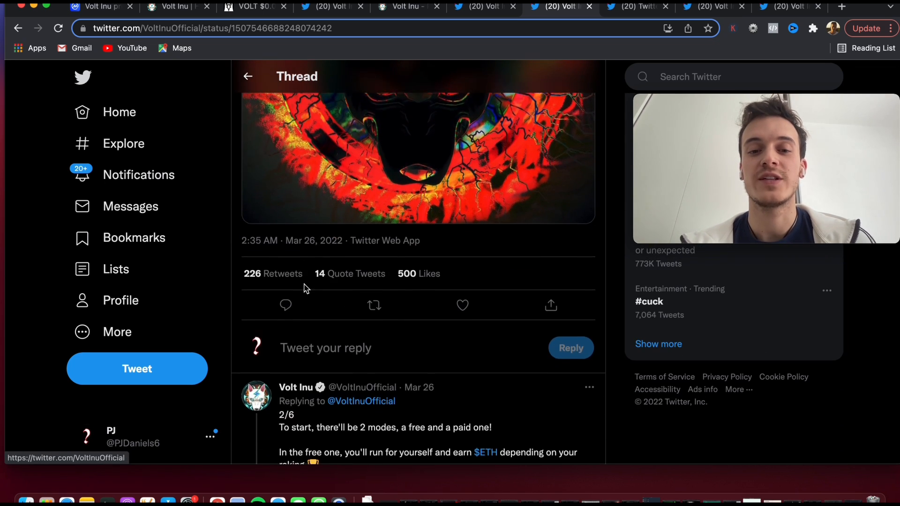
scroll(down, 3)
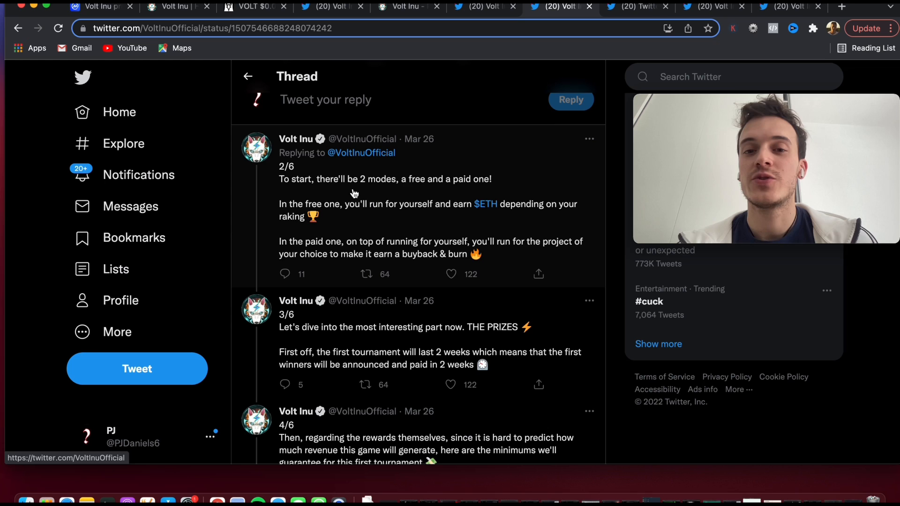
scroll(down, 3)
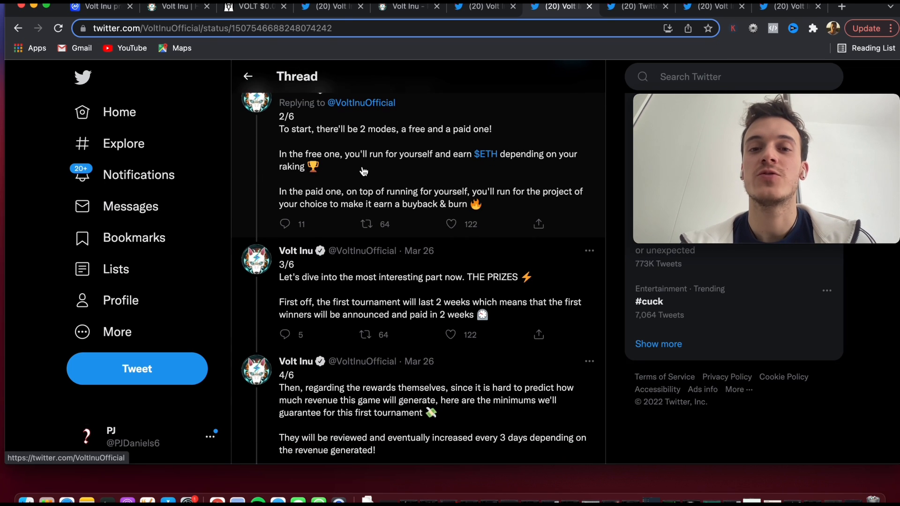
scroll(down, 3)
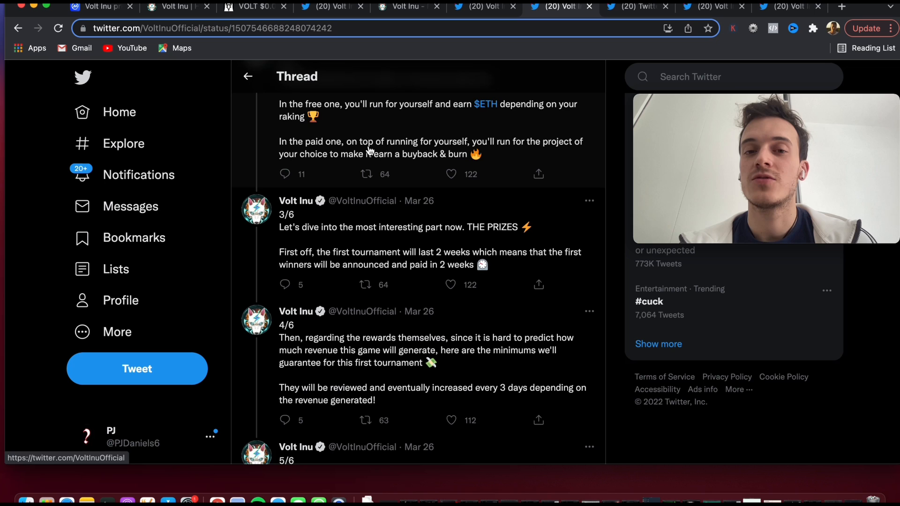
scroll(down, 3)
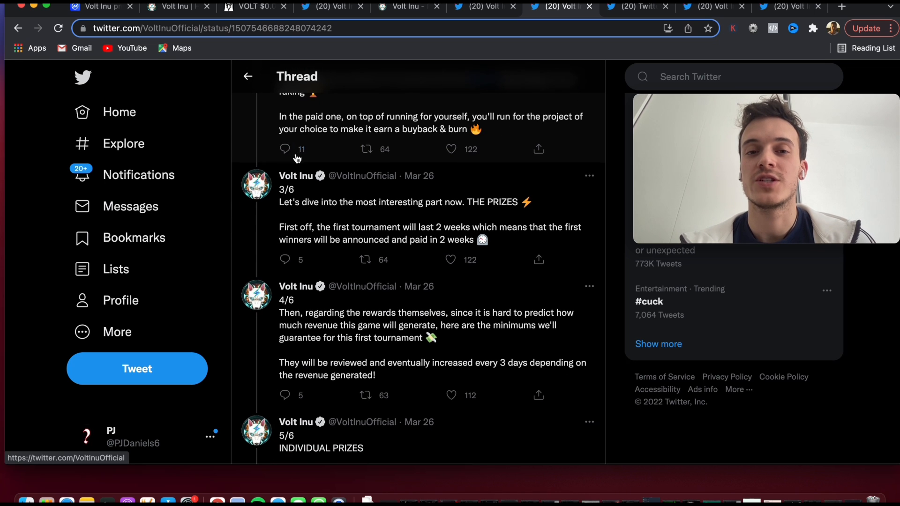
scroll(down, 3)
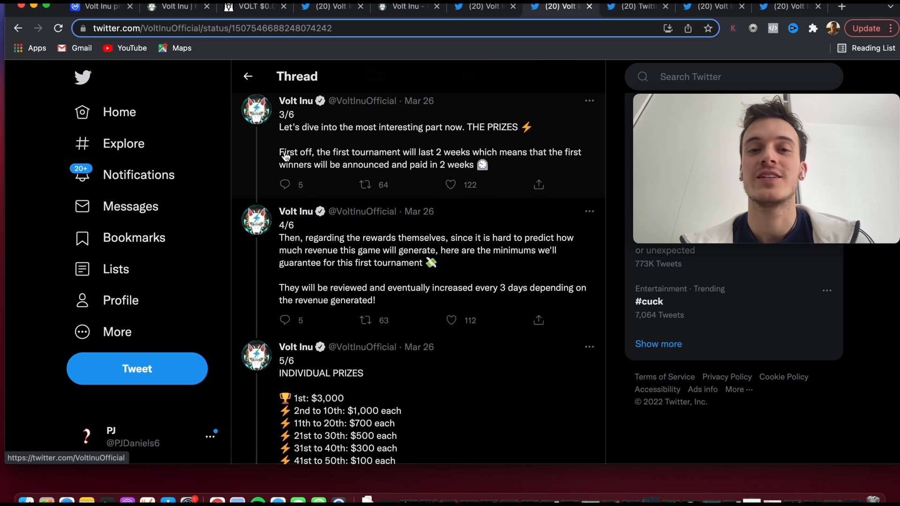
mouse_move(418, 136)
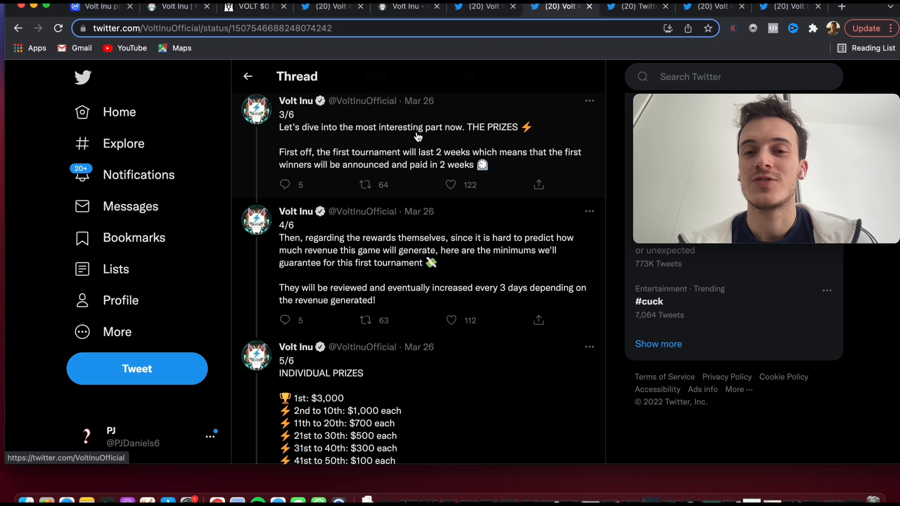
scroll(down, 3)
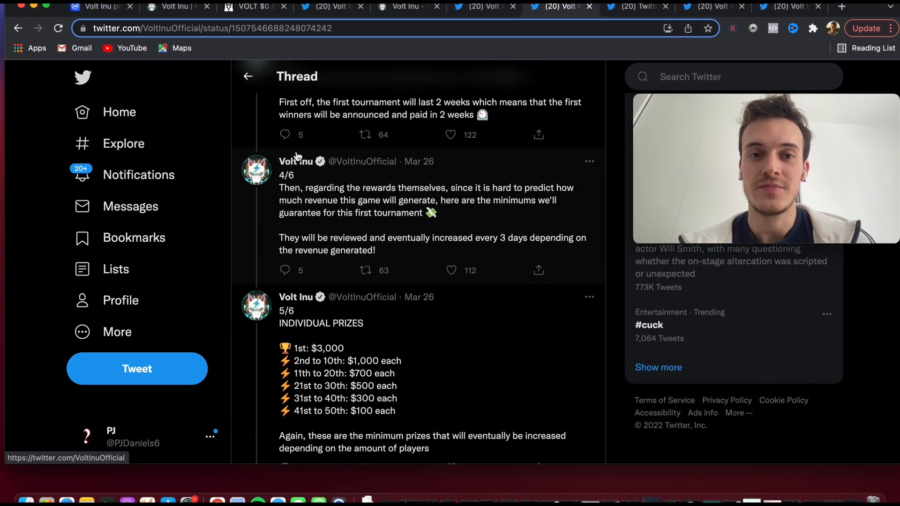
scroll(up, 3)
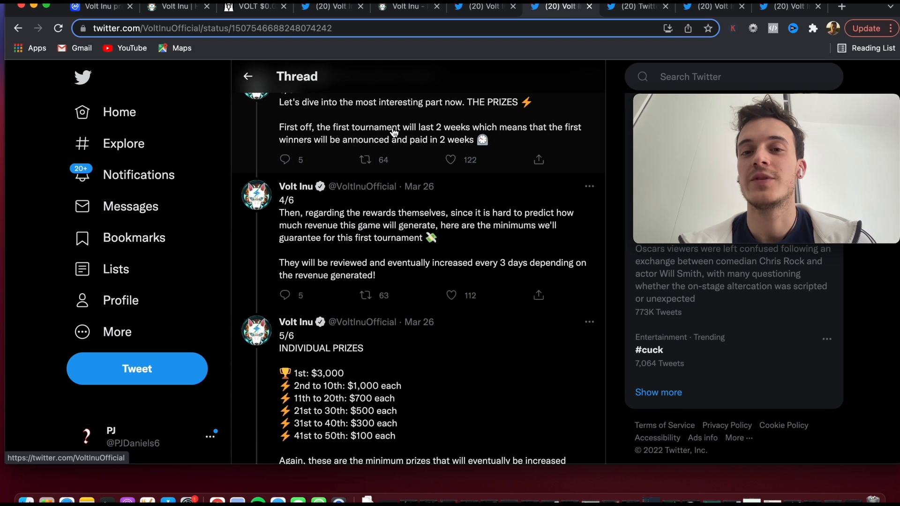
scroll(down, 3)
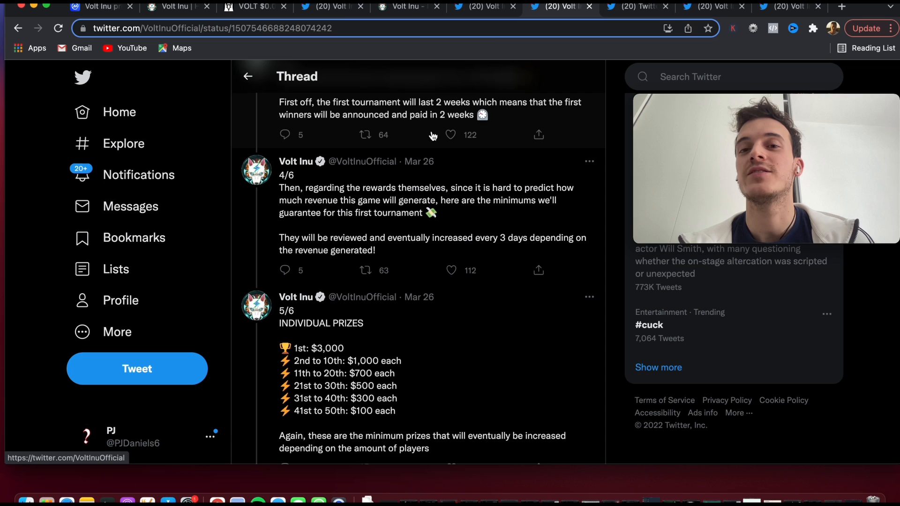
scroll(down, 3)
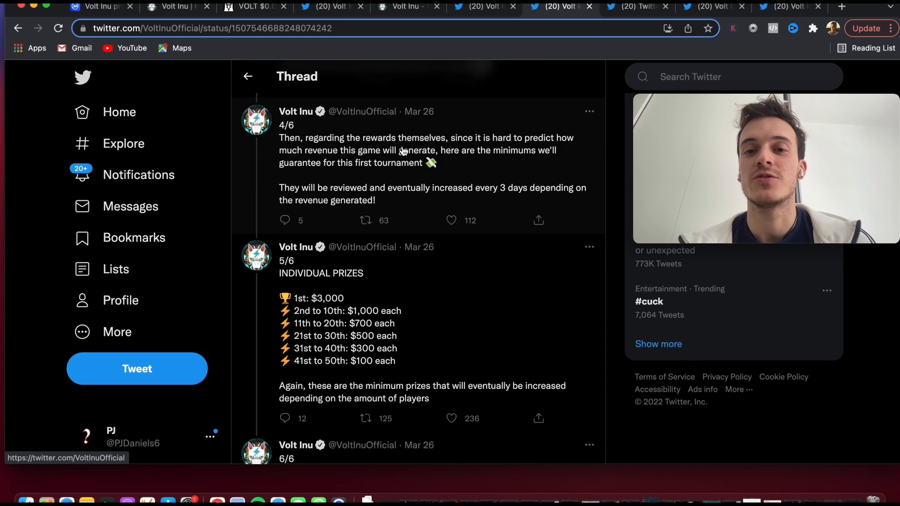
- Finish the thread at the buyback-and-burn amounts, then bring up the 28K HOLDERS tweet
scroll(down, 3)
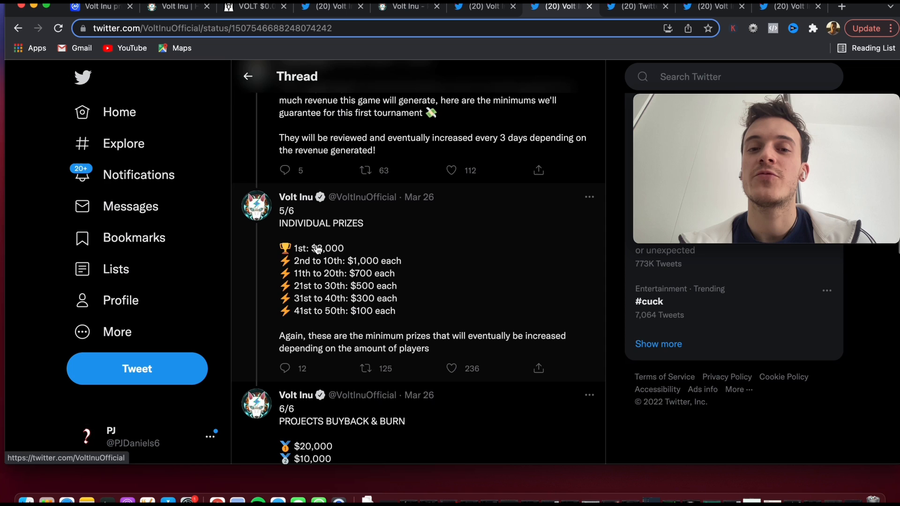
scroll(down, 3)
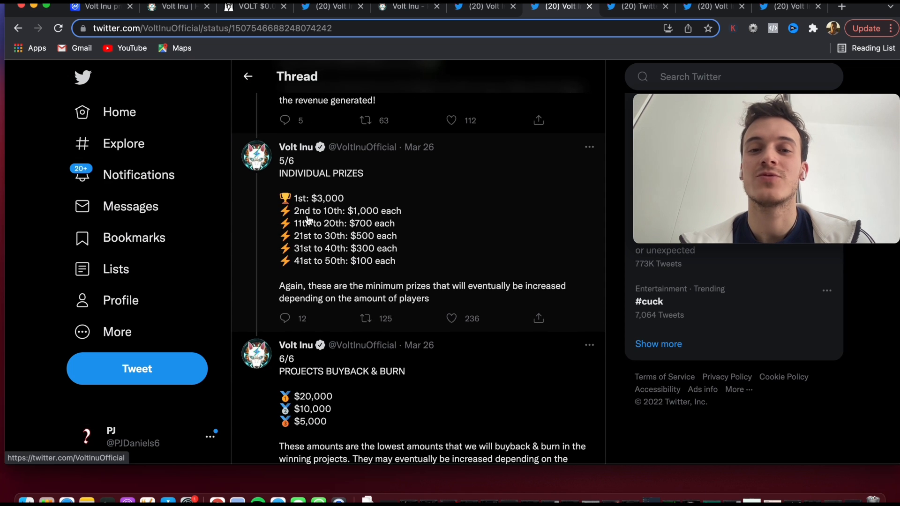
scroll(down, 3)
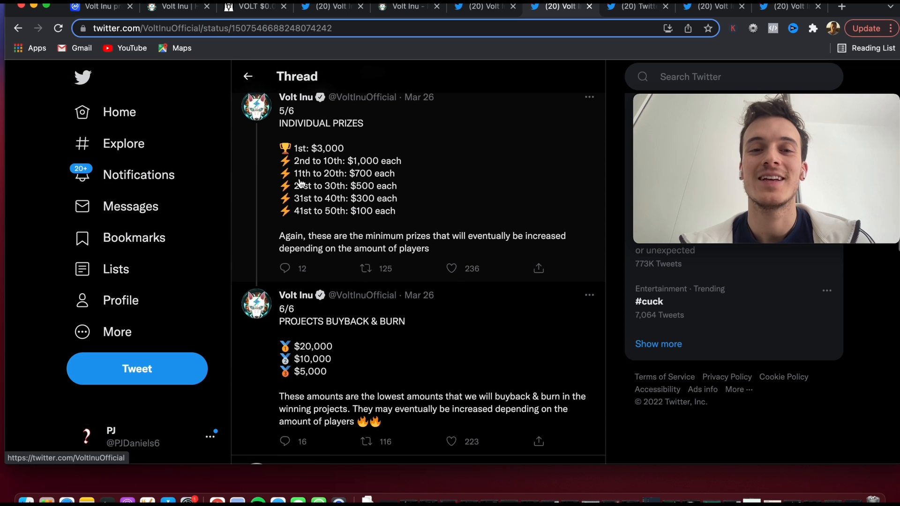
scroll(down, 3)
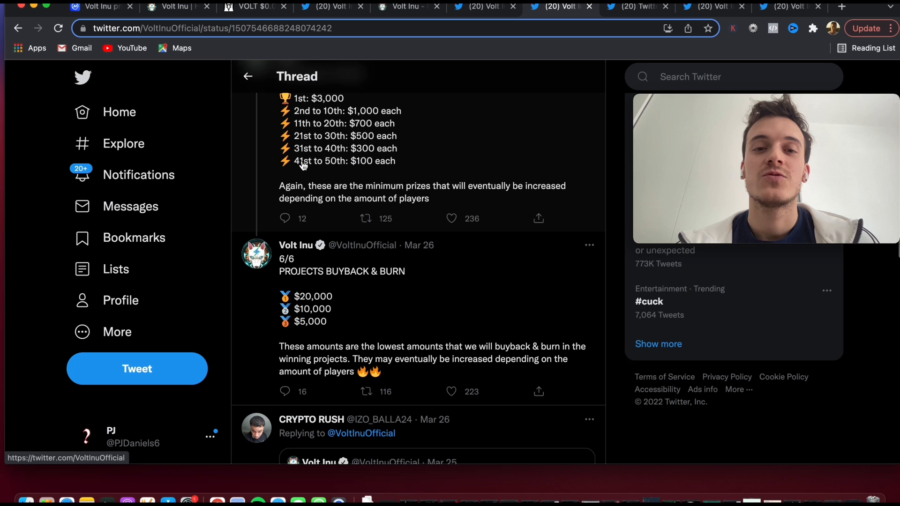
scroll(down, 3)
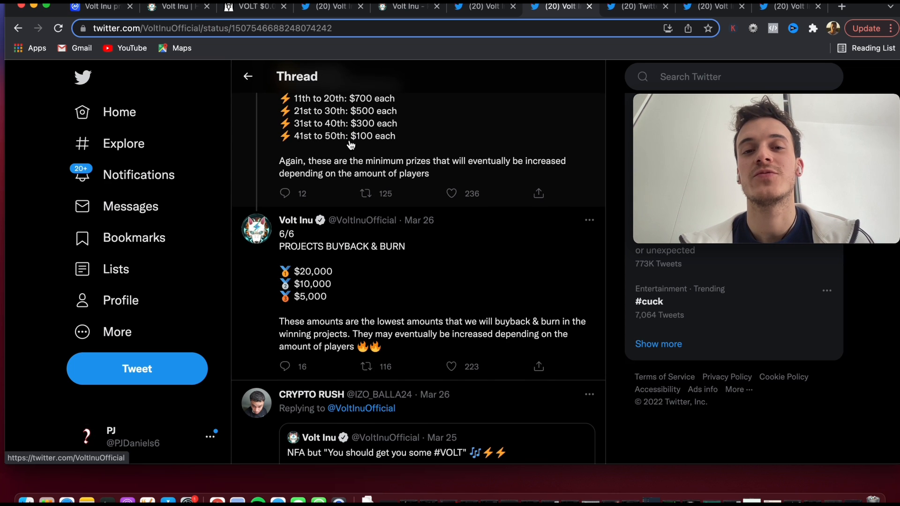
scroll(down, 3)
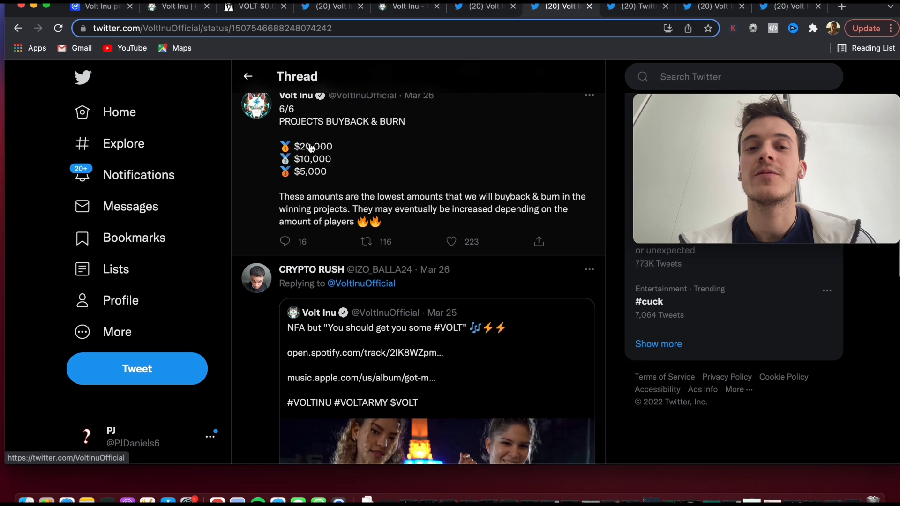
scroll(down, 3)
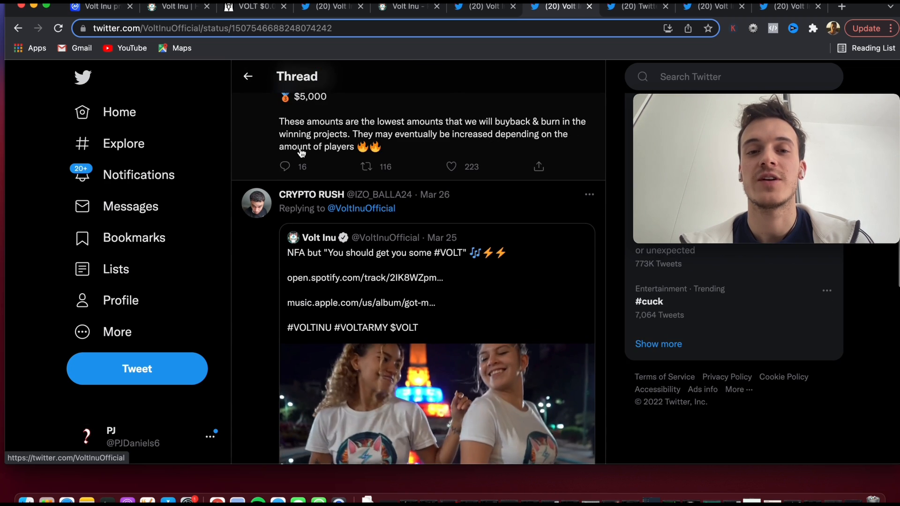
scroll(up, 3)
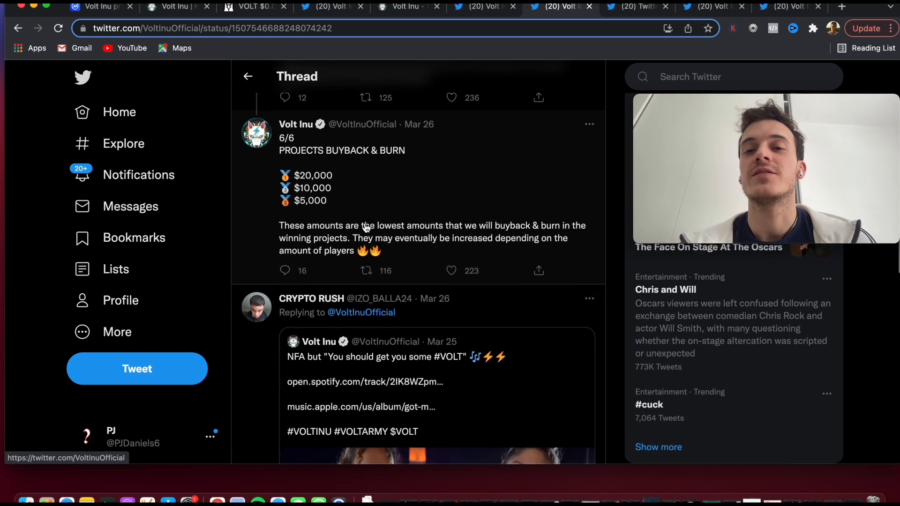
scroll(up, 3)
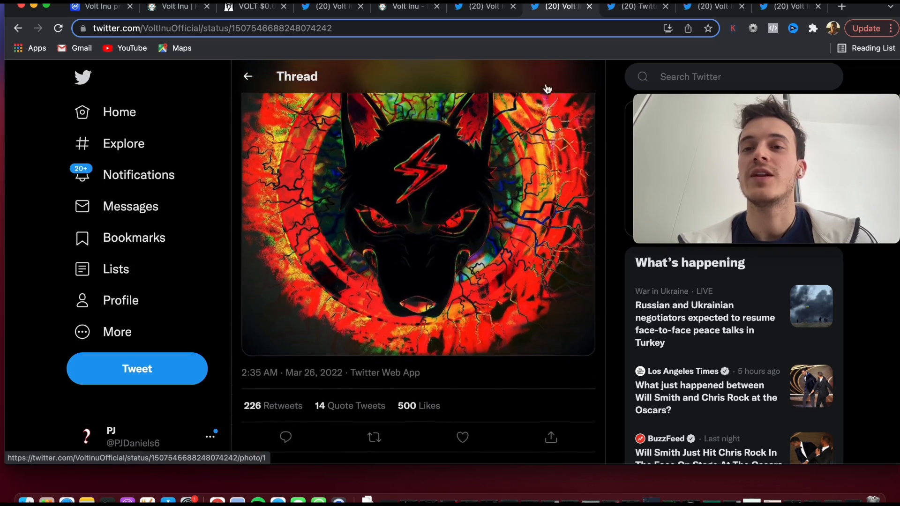
click(637, 7)
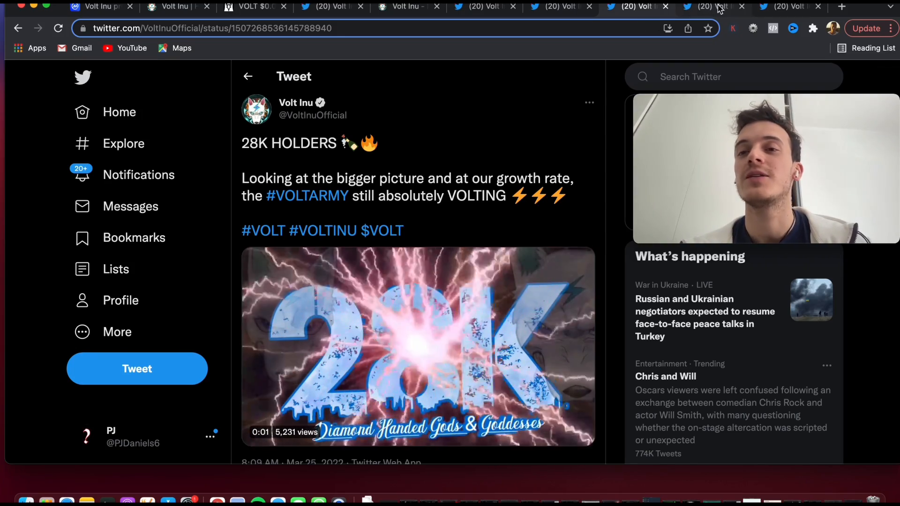
- View Volt Inu's 20 ETH VOLT buyback announcement tweet and its video
click(711, 6)
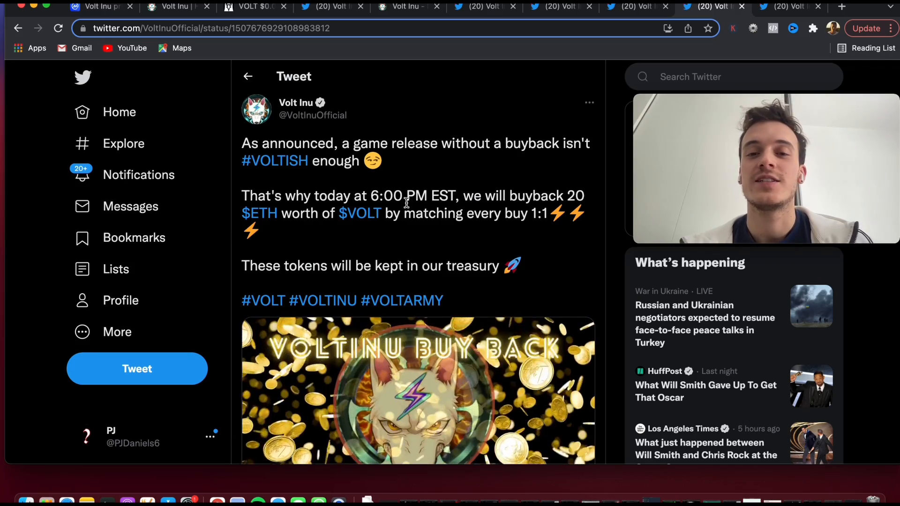
mouse_move(505, 178)
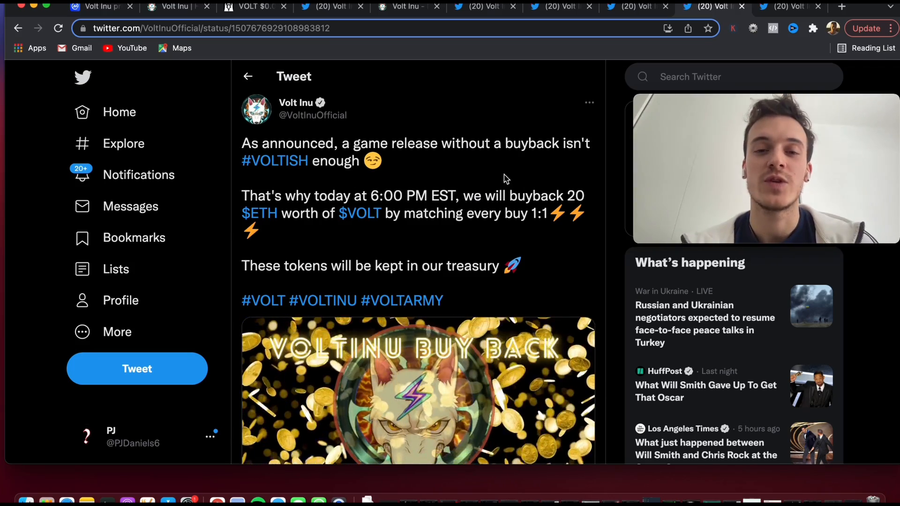
scroll(down, 3)
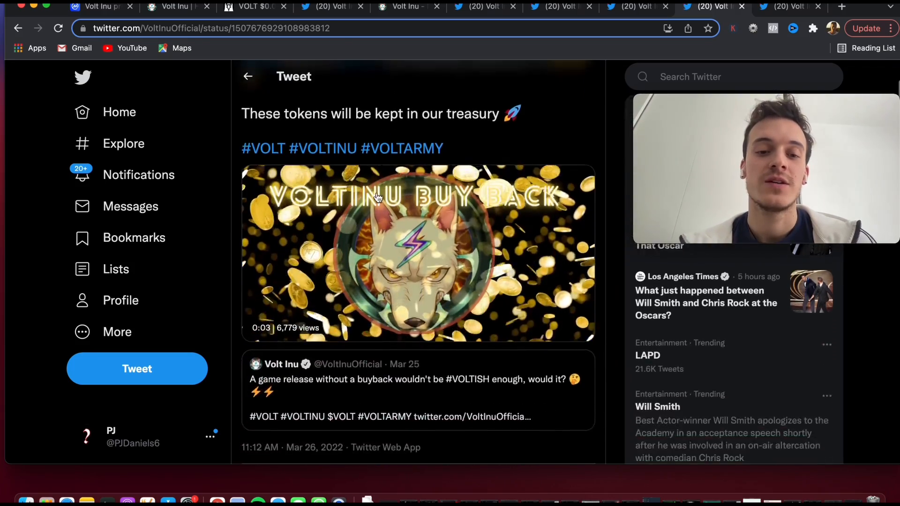
scroll(up, 3)
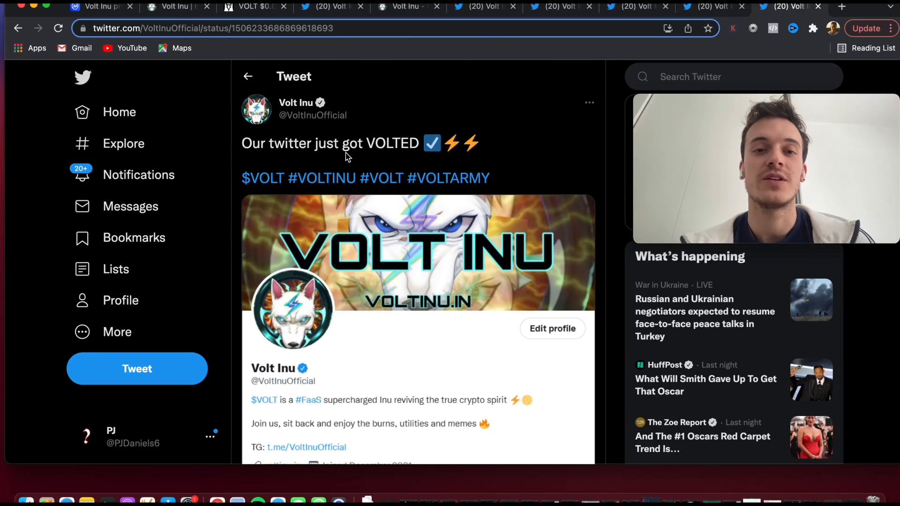
mouse_move(293, 398)
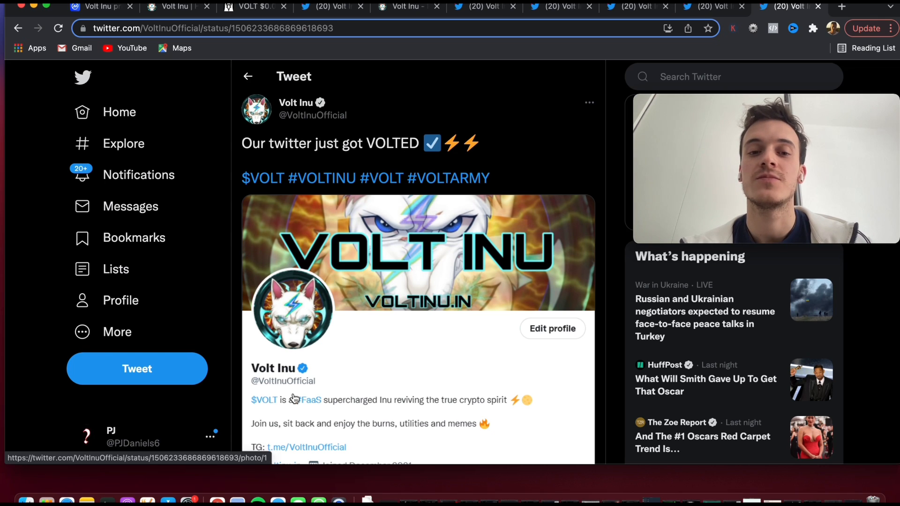
mouse_move(307, 270)
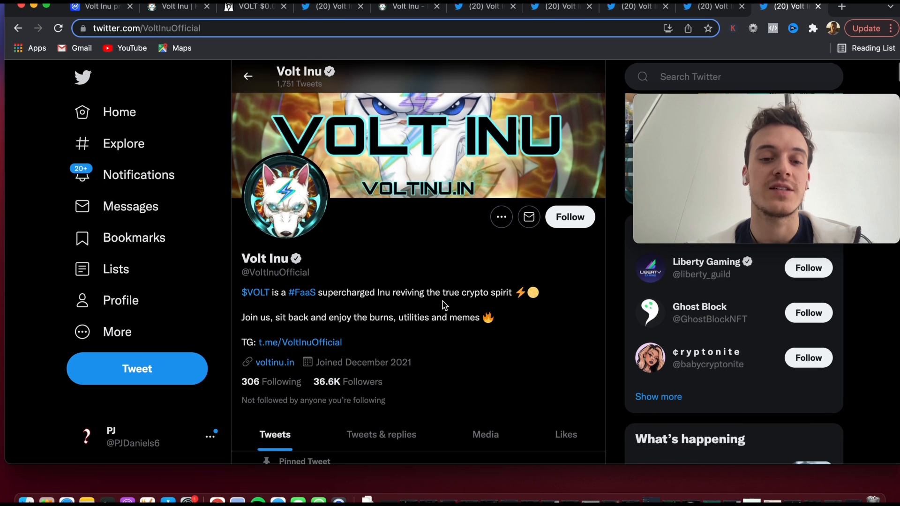
scroll(down, 3)
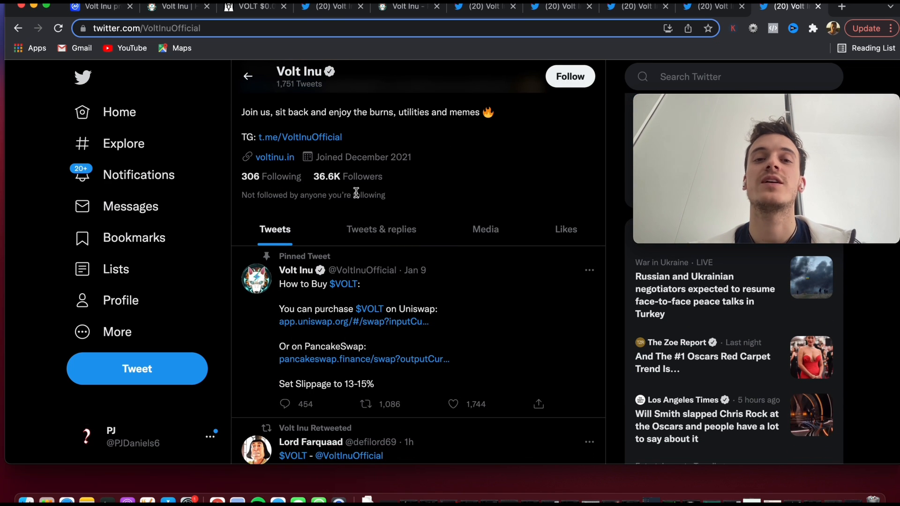
scroll(down, 3)
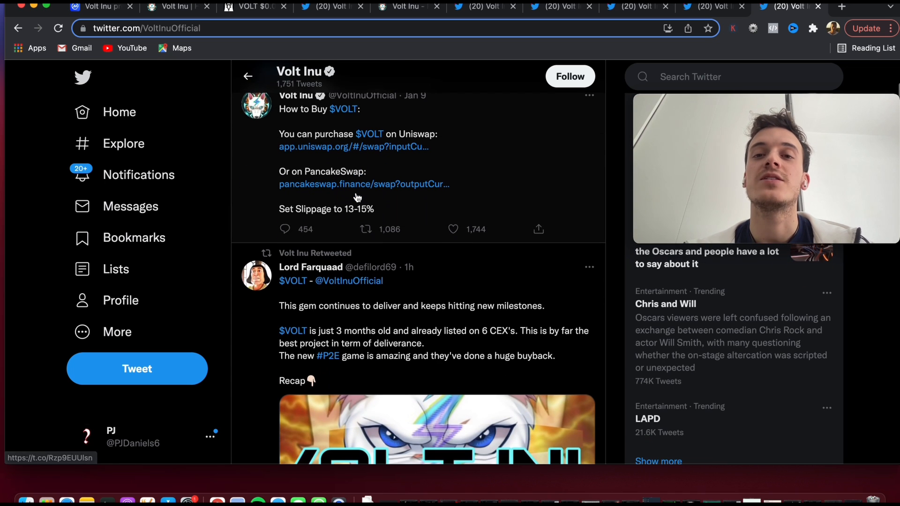
scroll(down, 3)
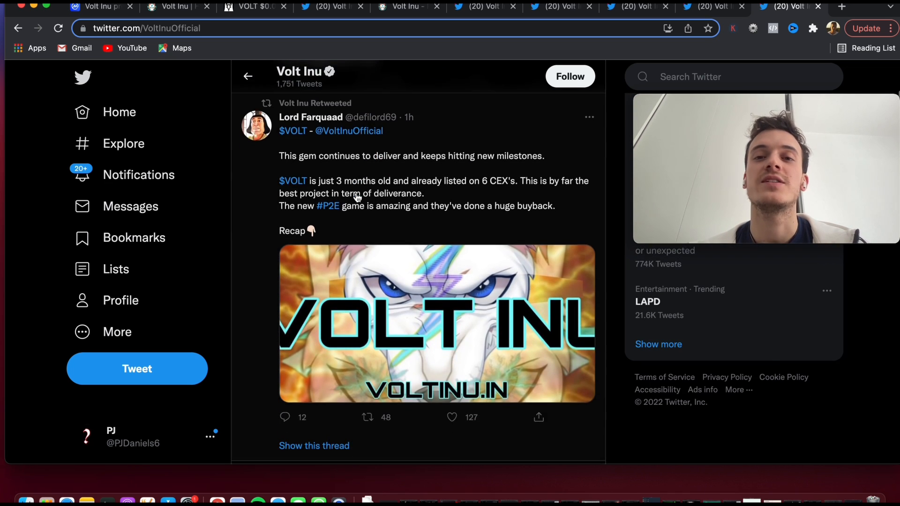
scroll(down, 3)
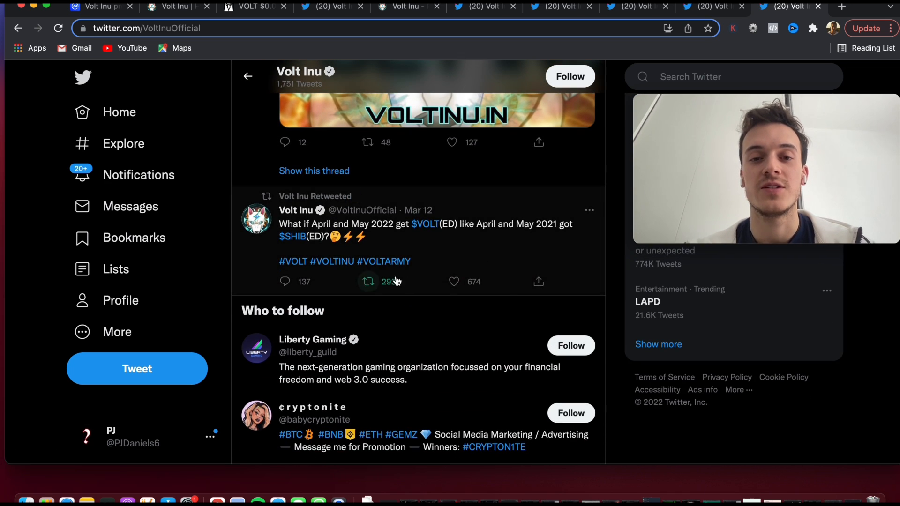
scroll(down, 3)
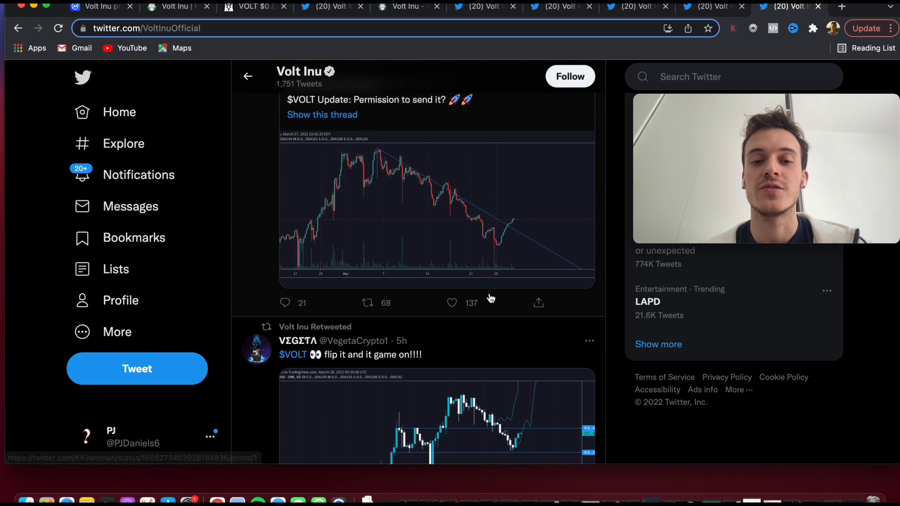
scroll(down, 3)
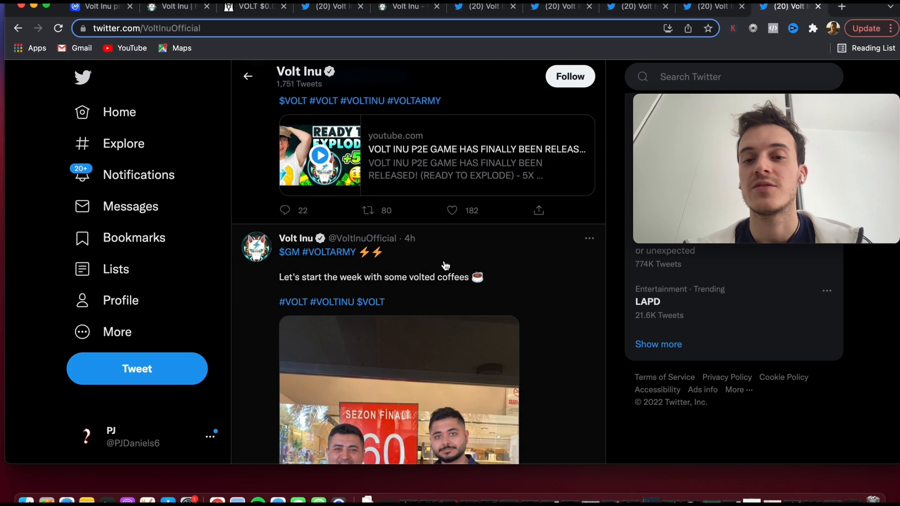
scroll(down, 3)
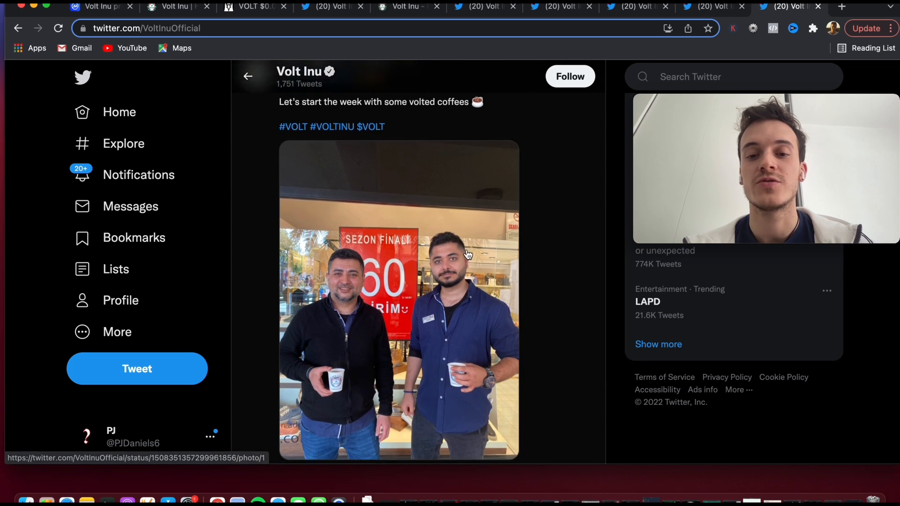
scroll(down, 3)
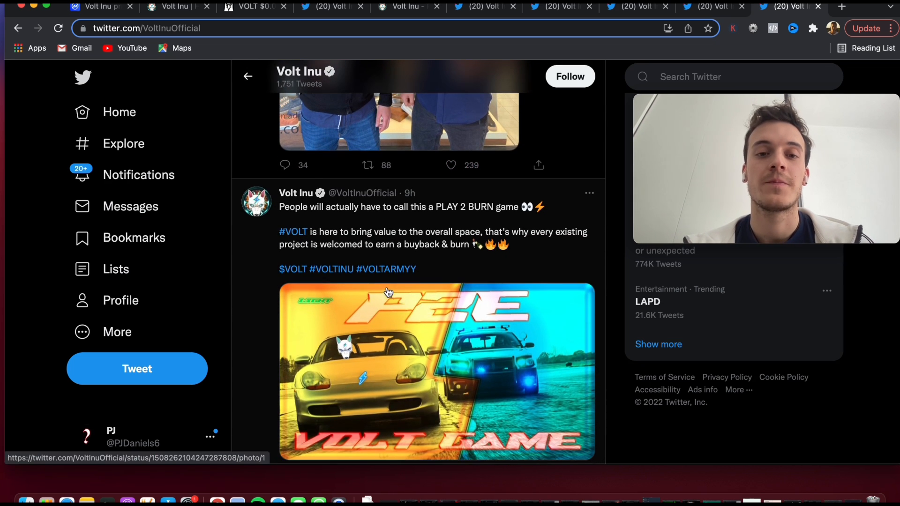
scroll(down, 3)
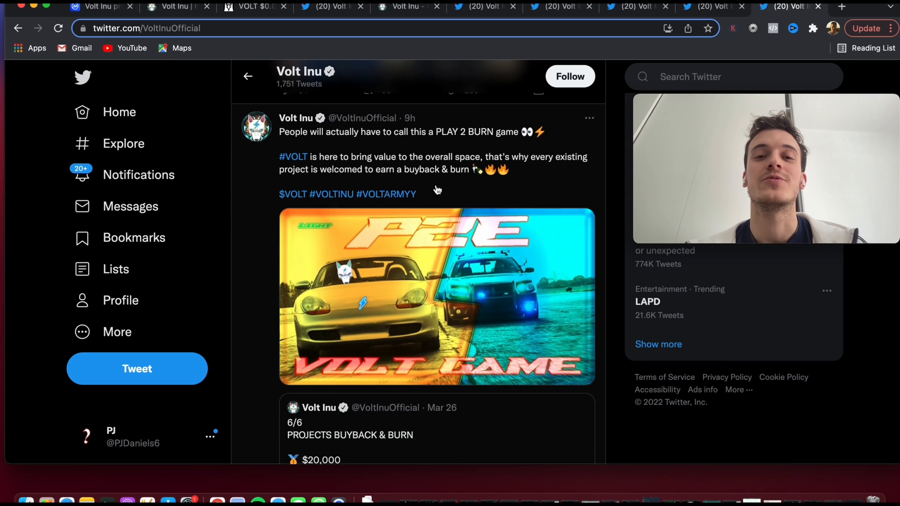
scroll(down, 3)
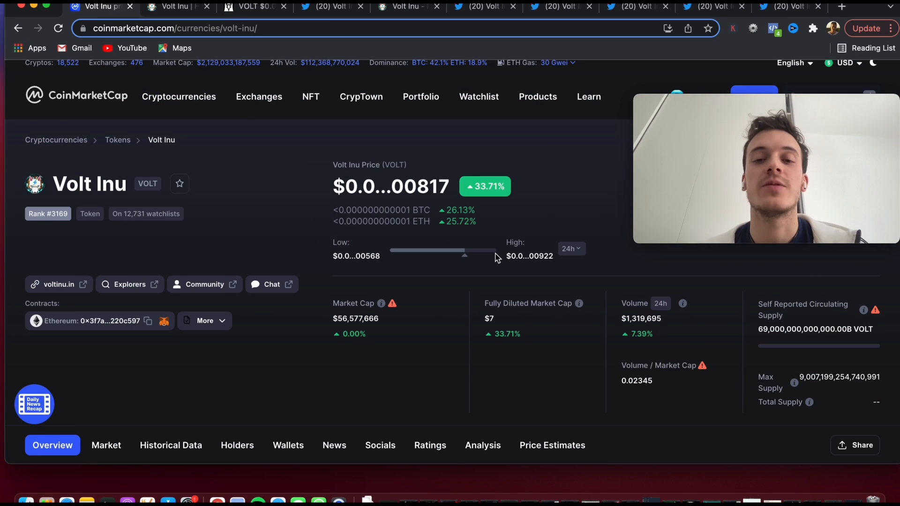
scroll(down, 3)
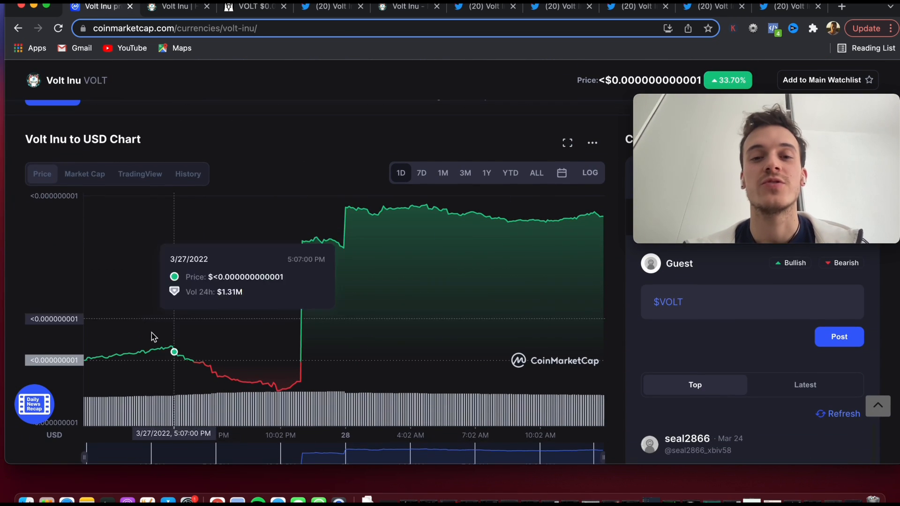
scroll(up, 3)
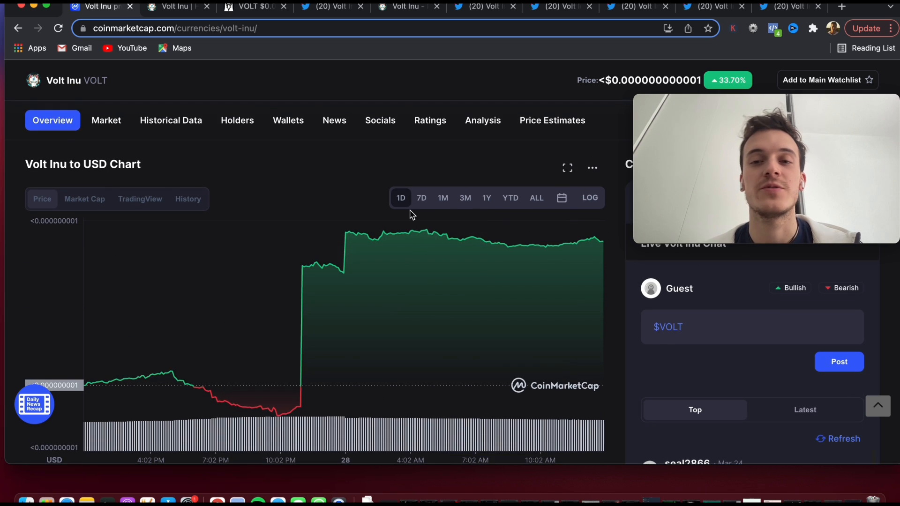
scroll(up, 3)
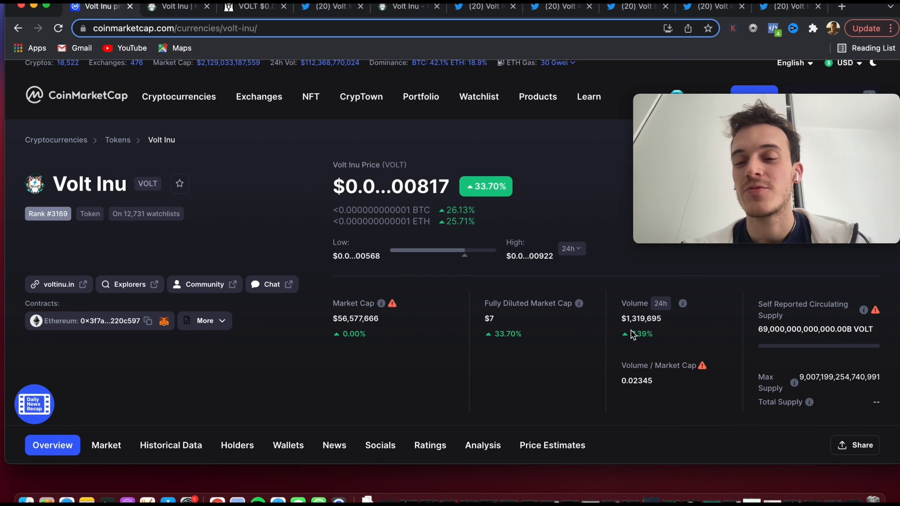
mouse_move(664, 336)
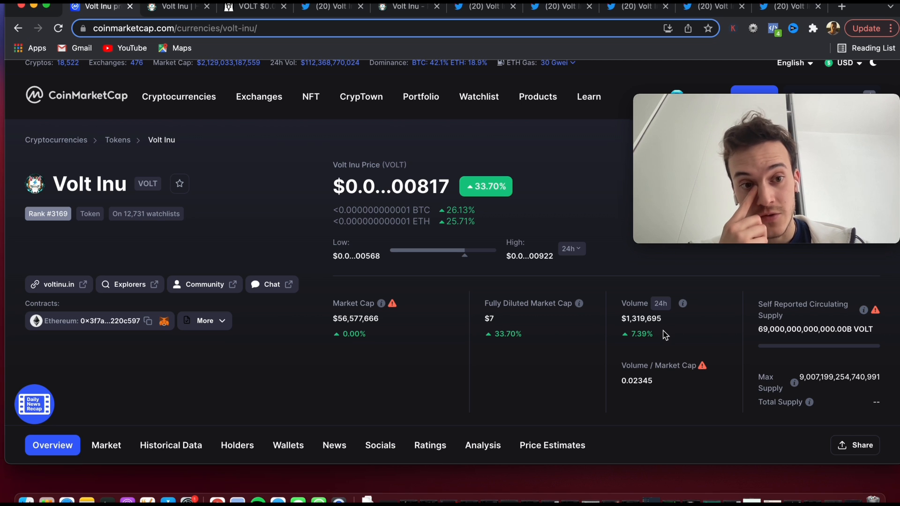
mouse_move(530, 231)
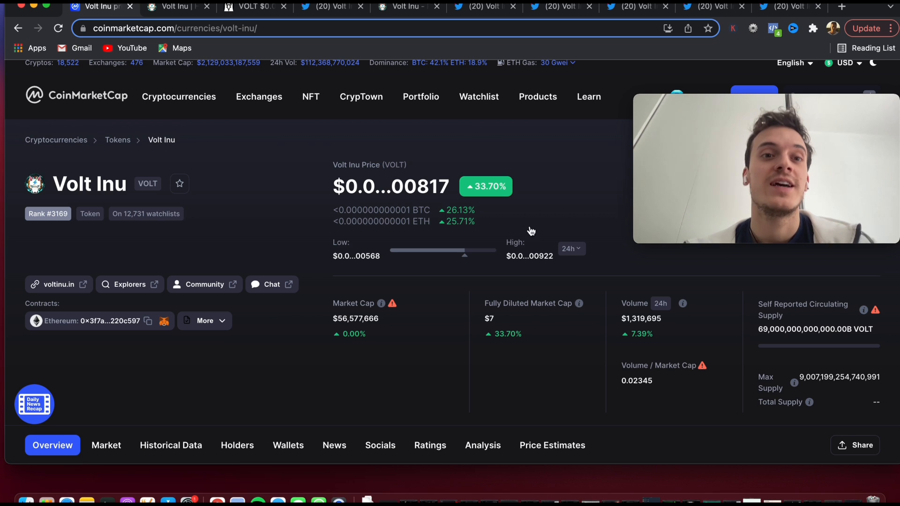
mouse_move(410, 7)
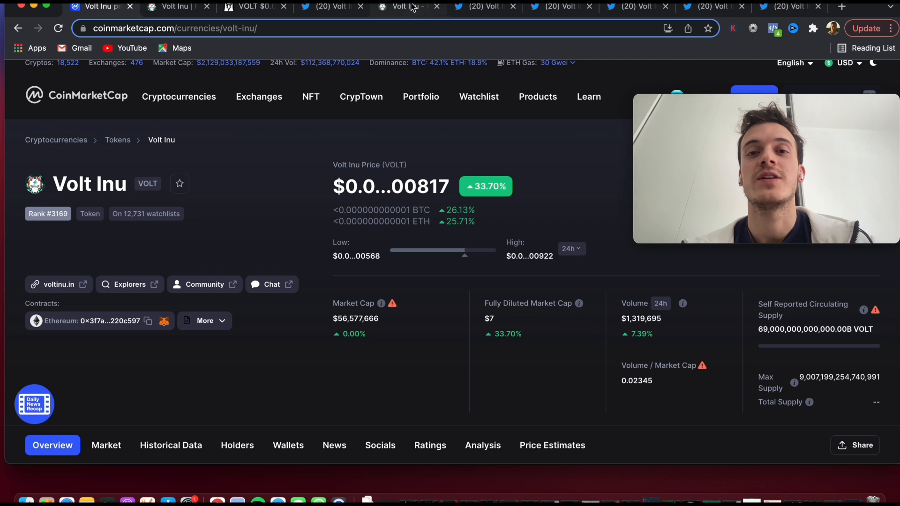
- View the game site's home page, then switch to the main voltinu.in website roadmap
click(408, 7)
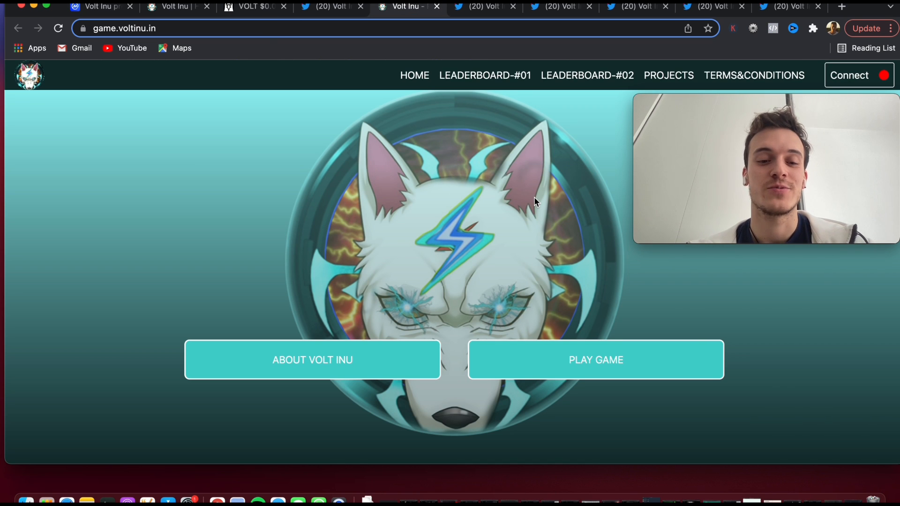
mouse_move(577, 373)
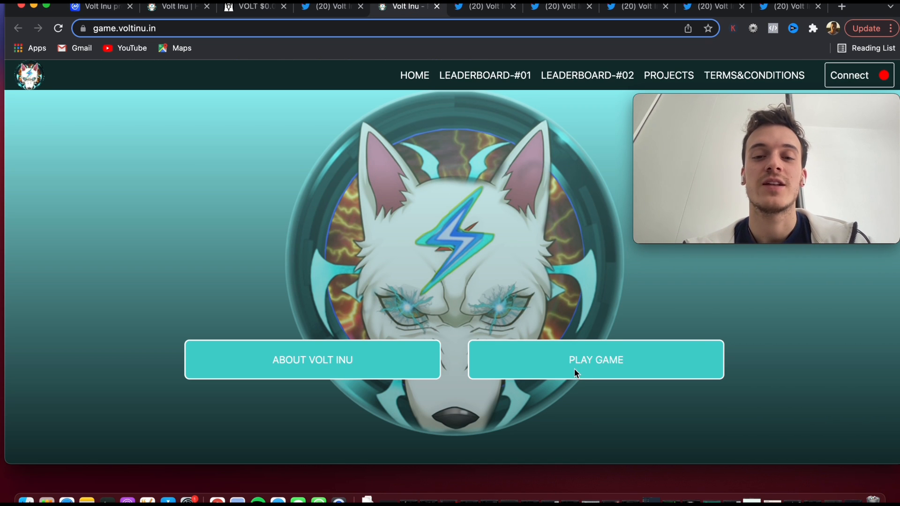
mouse_move(581, 368)
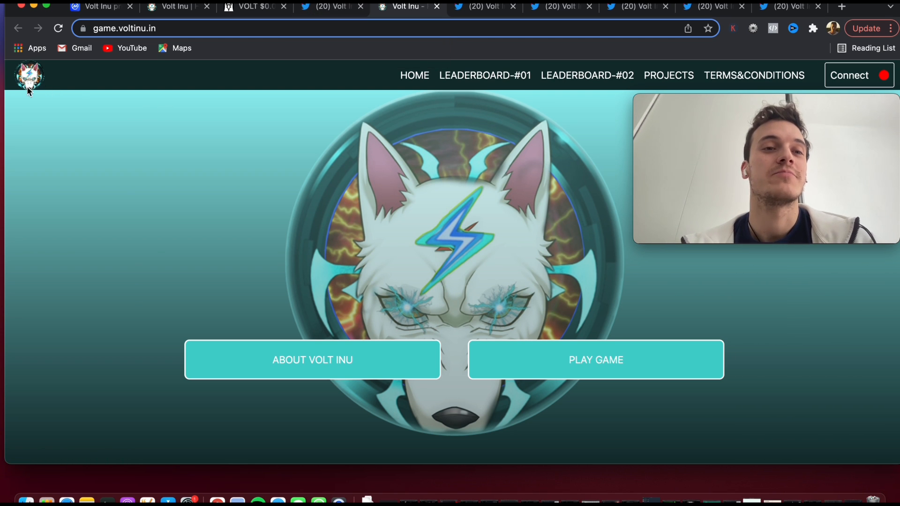
mouse_move(113, 104)
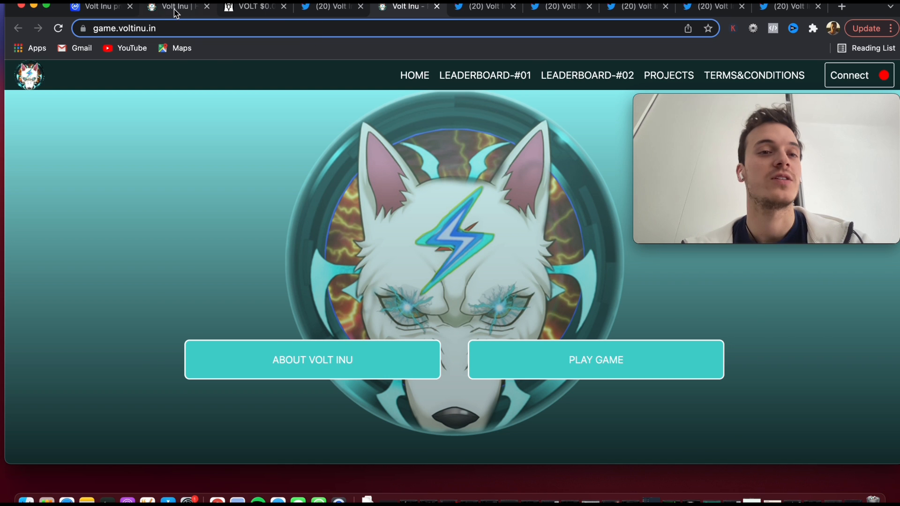
click(175, 7)
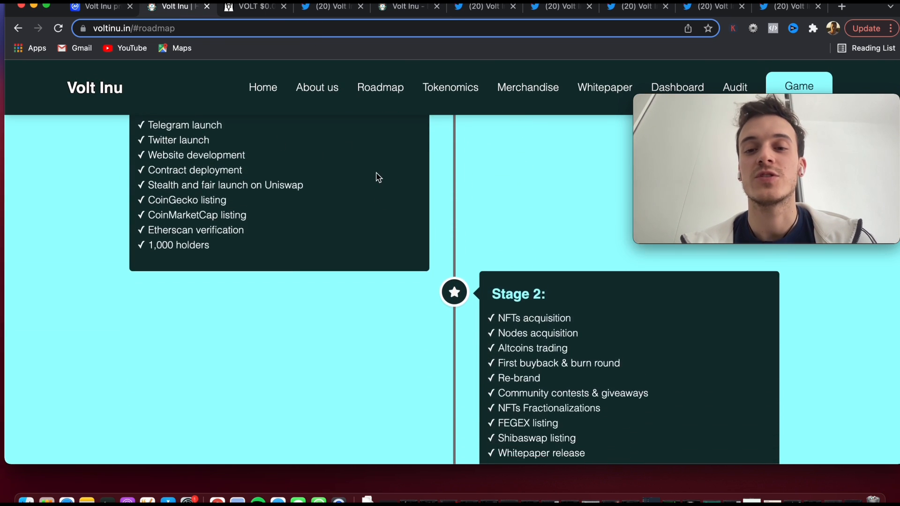
- Scroll the roadmap through Stage 2, Stage 3 and Stage 4 milestones
scroll(down, 3)
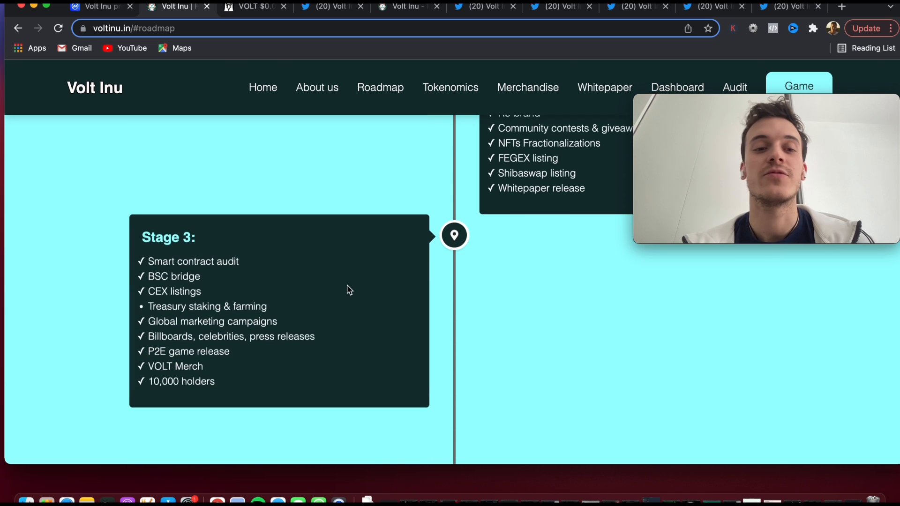
scroll(down, 3)
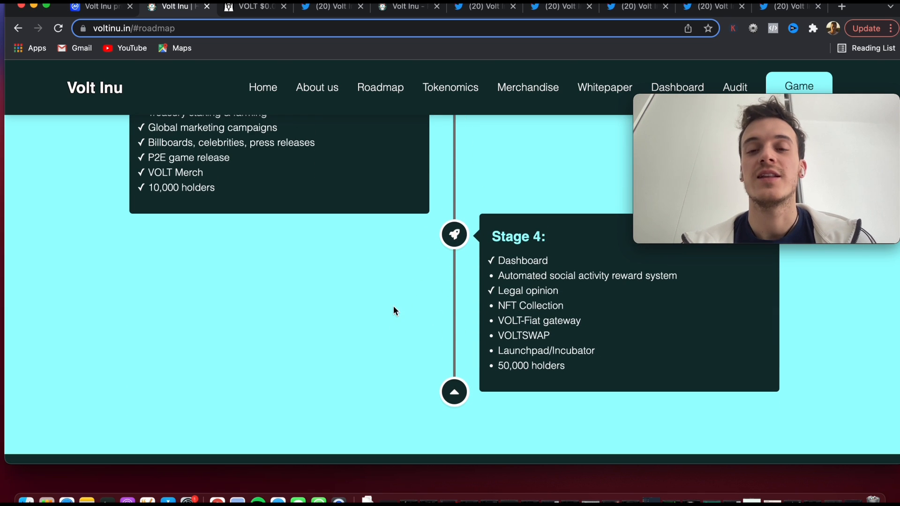
mouse_move(402, 275)
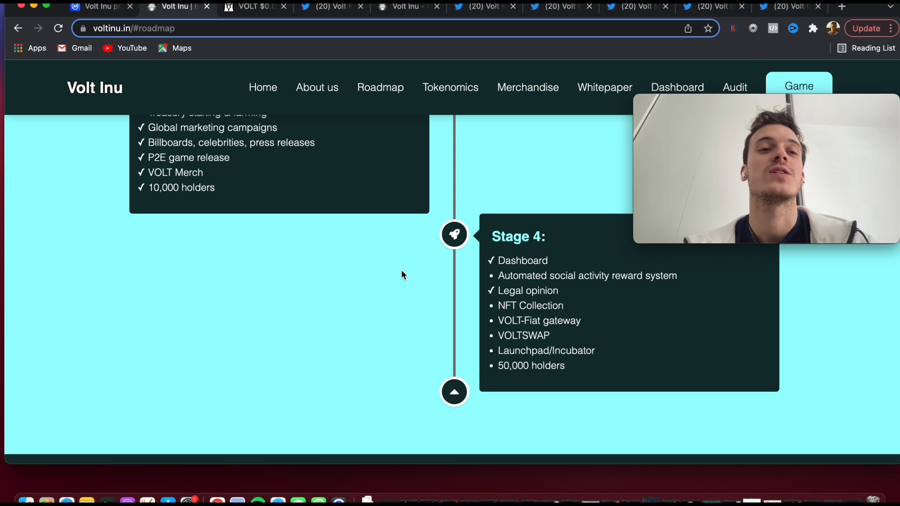
mouse_move(118, 107)
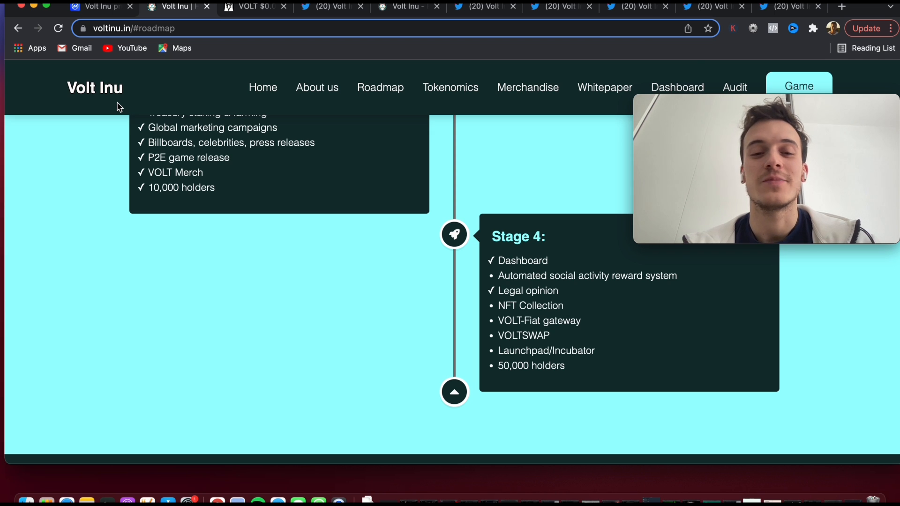